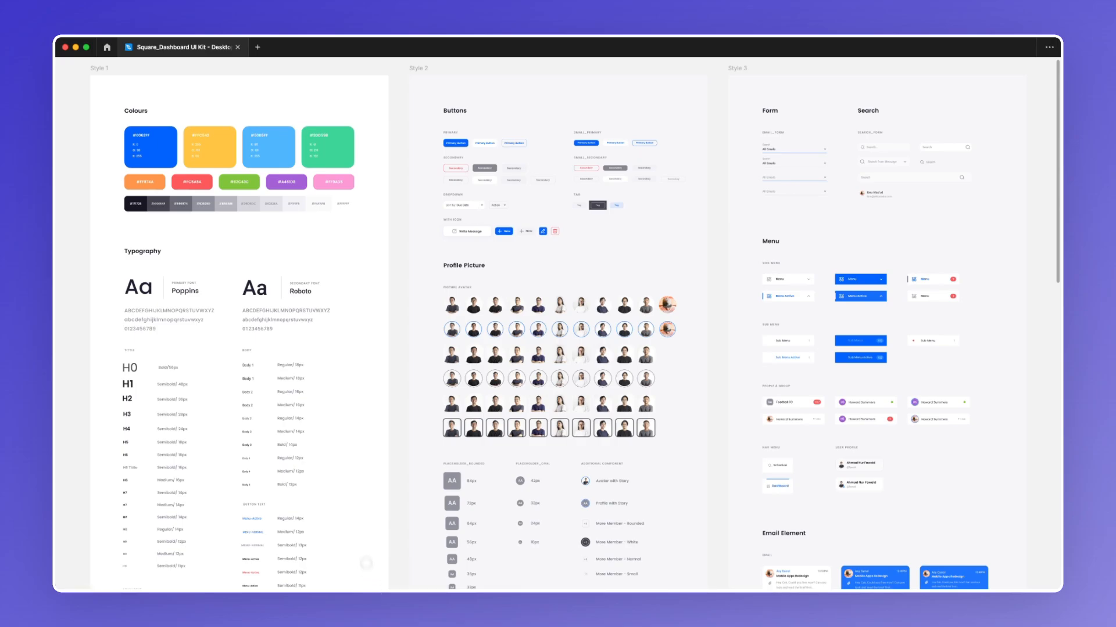
scroll("down", 3)
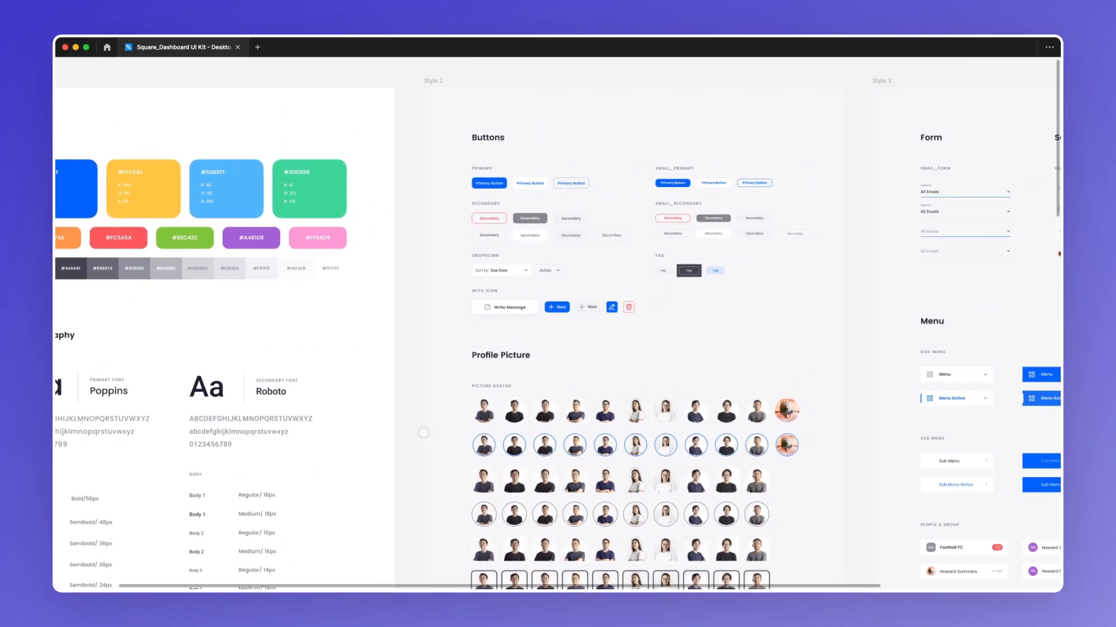
scroll("right", 3)
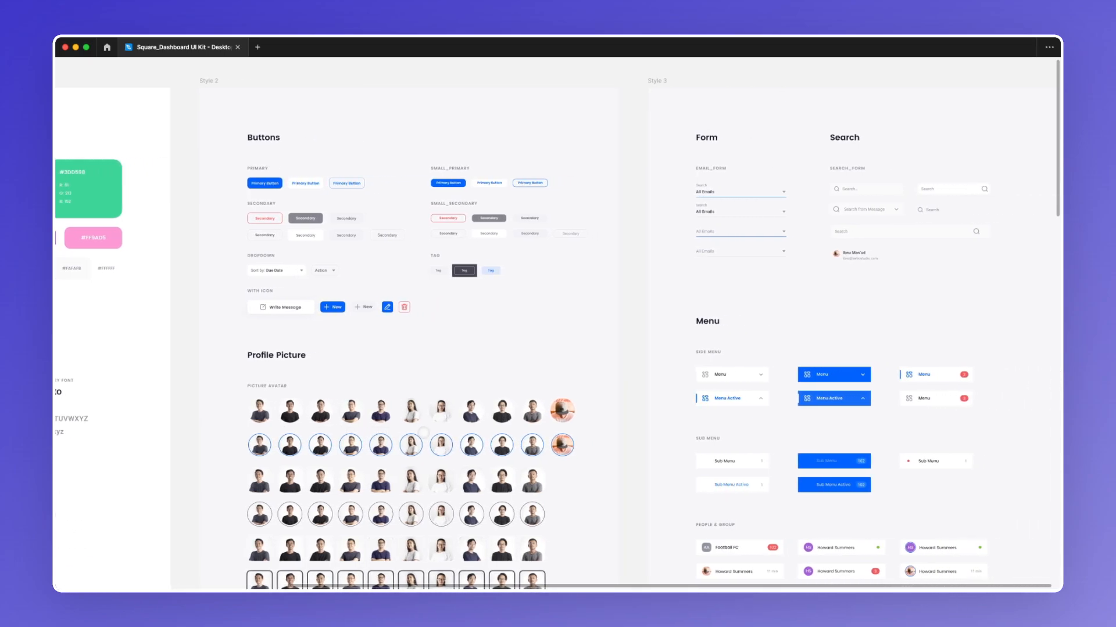
scroll("down", 3)
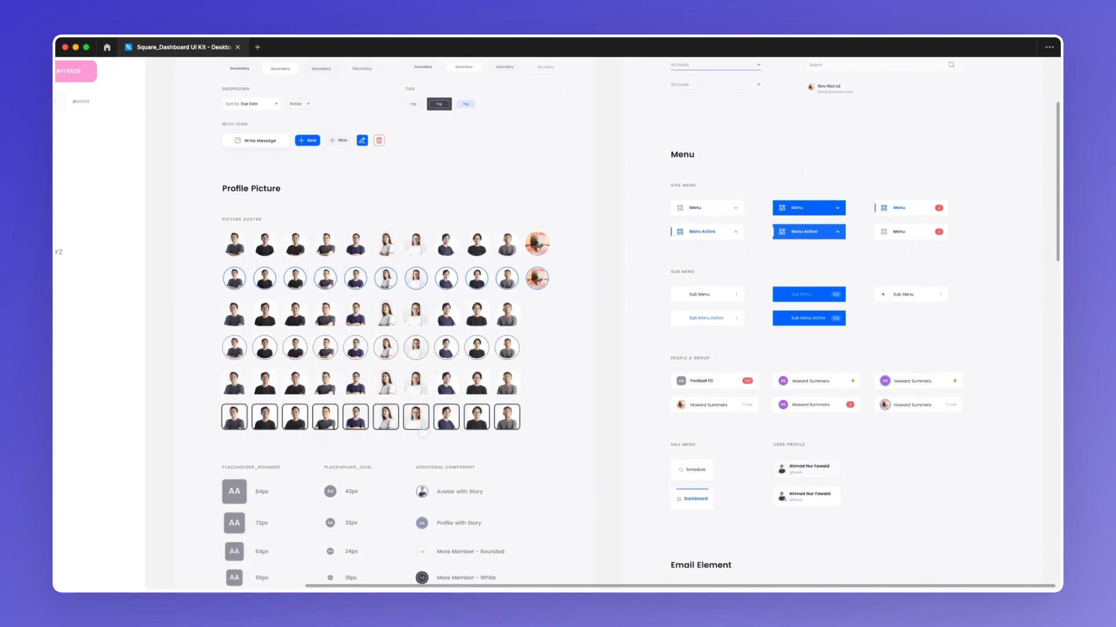
scroll("down", 3)
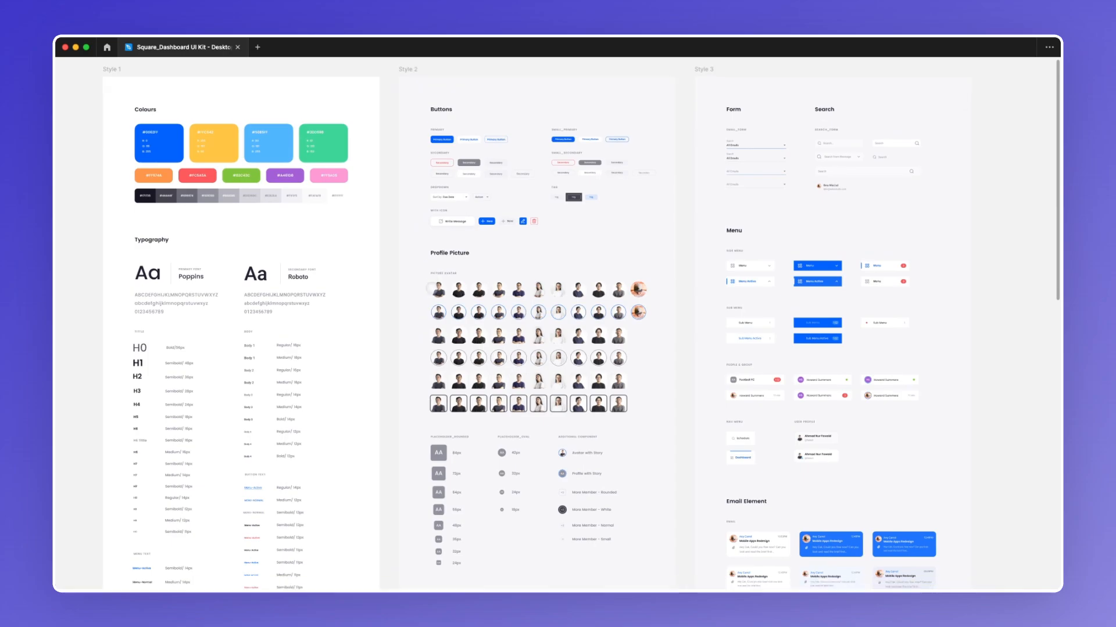
scroll("down", 3)
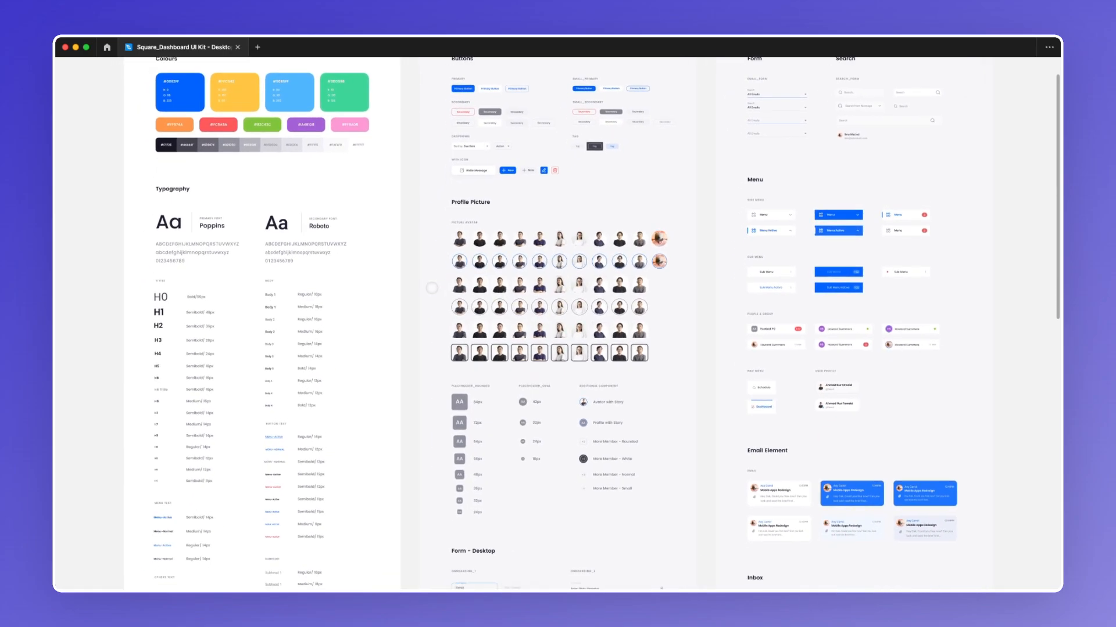
scroll("down", 3)
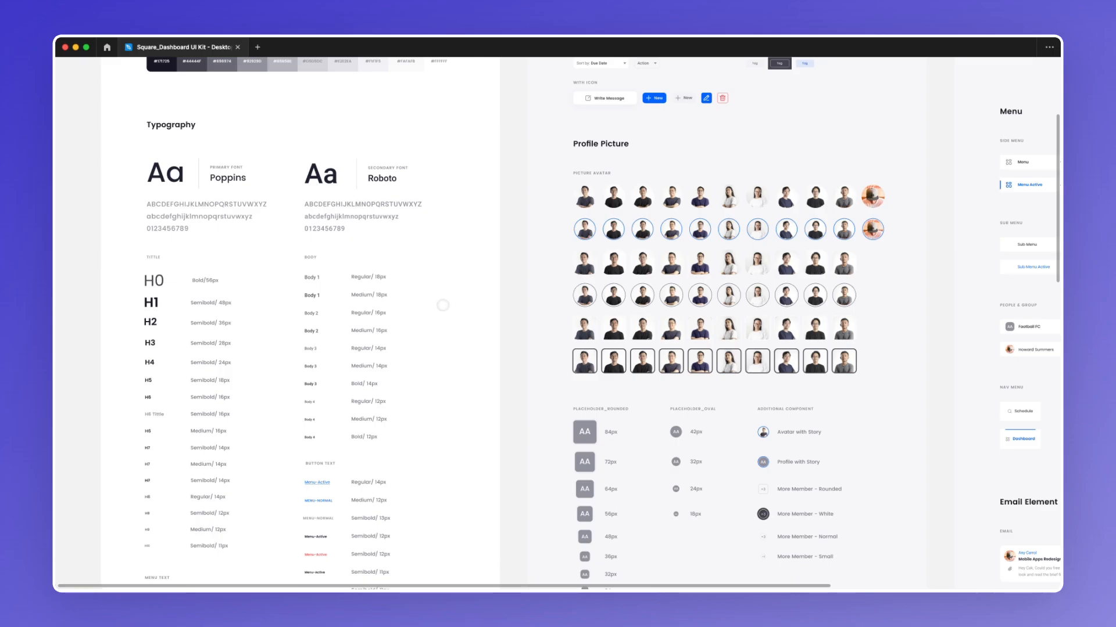
scroll("down", 3)
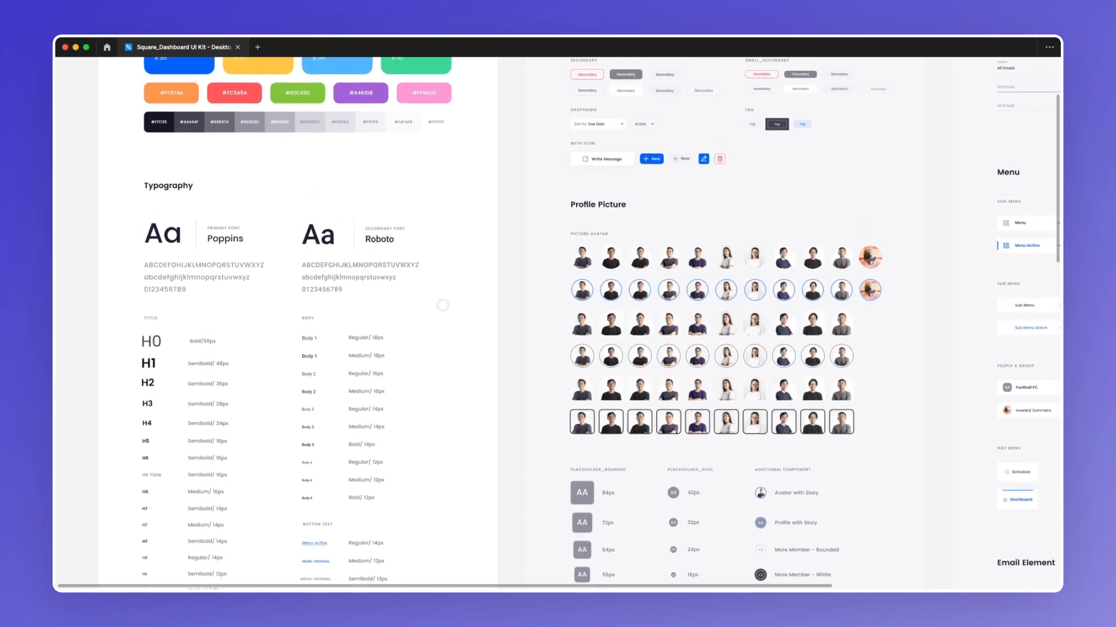
scroll("up", 3)
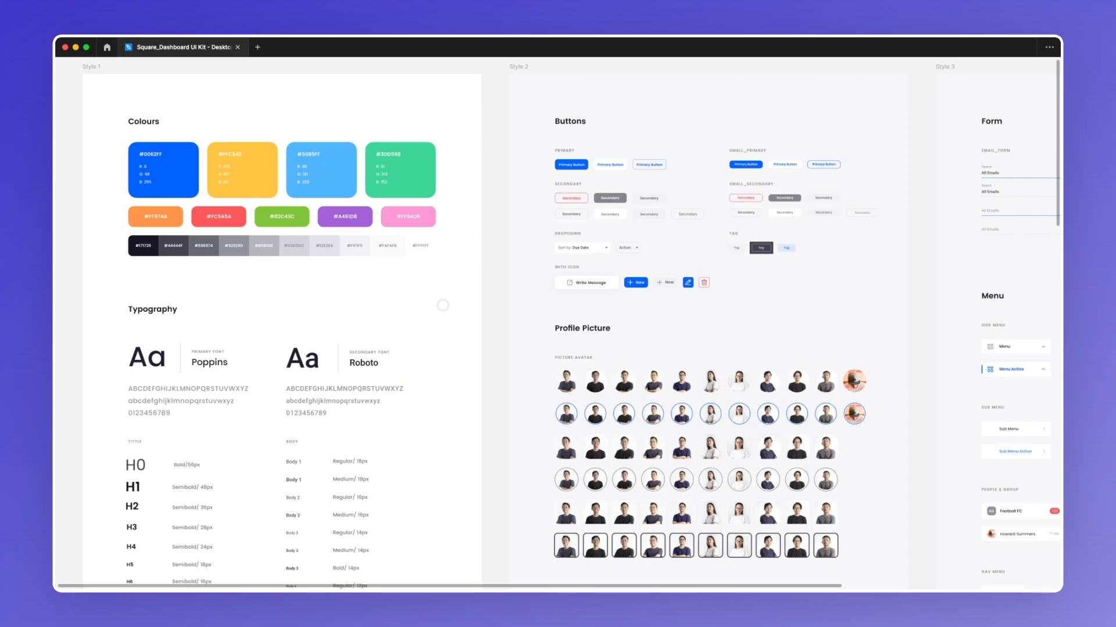
scroll("right", 3)
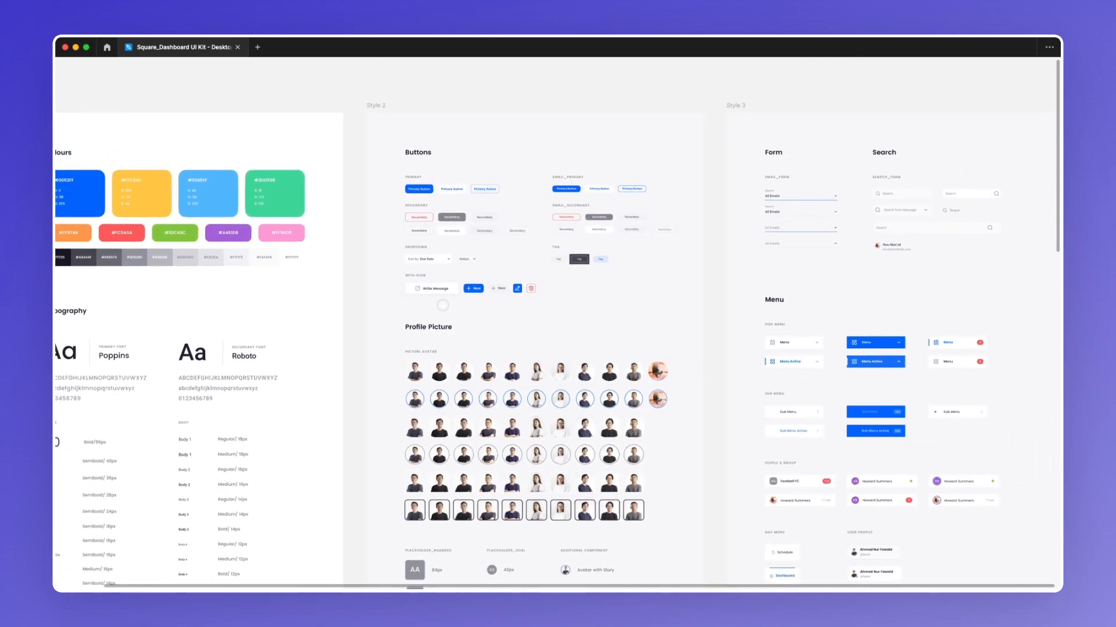
scroll("down", 3)
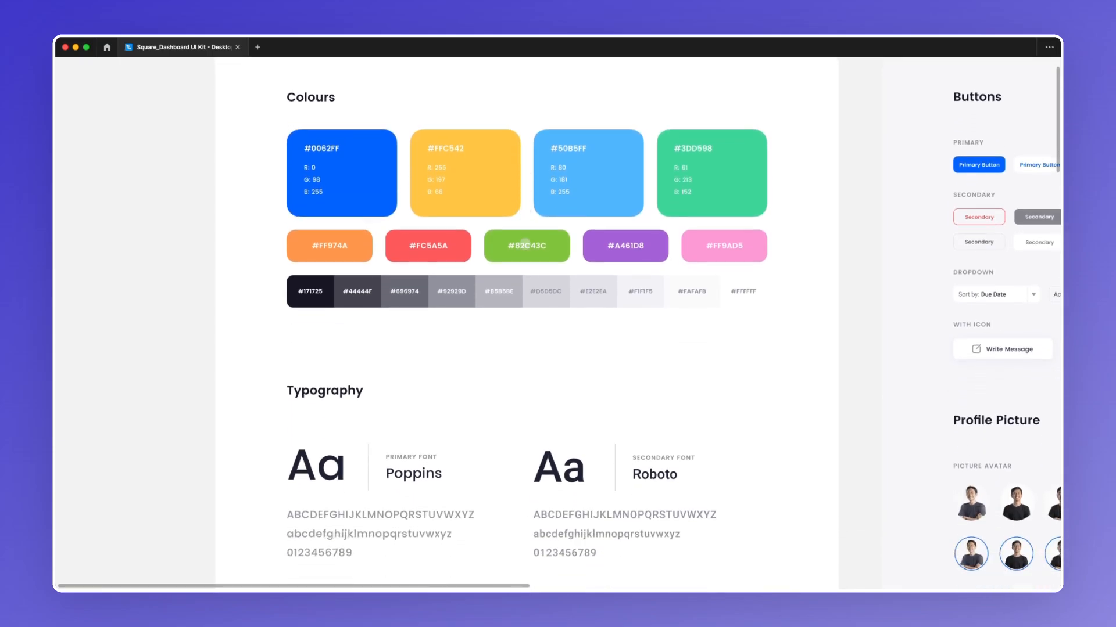
scroll("down", 3)
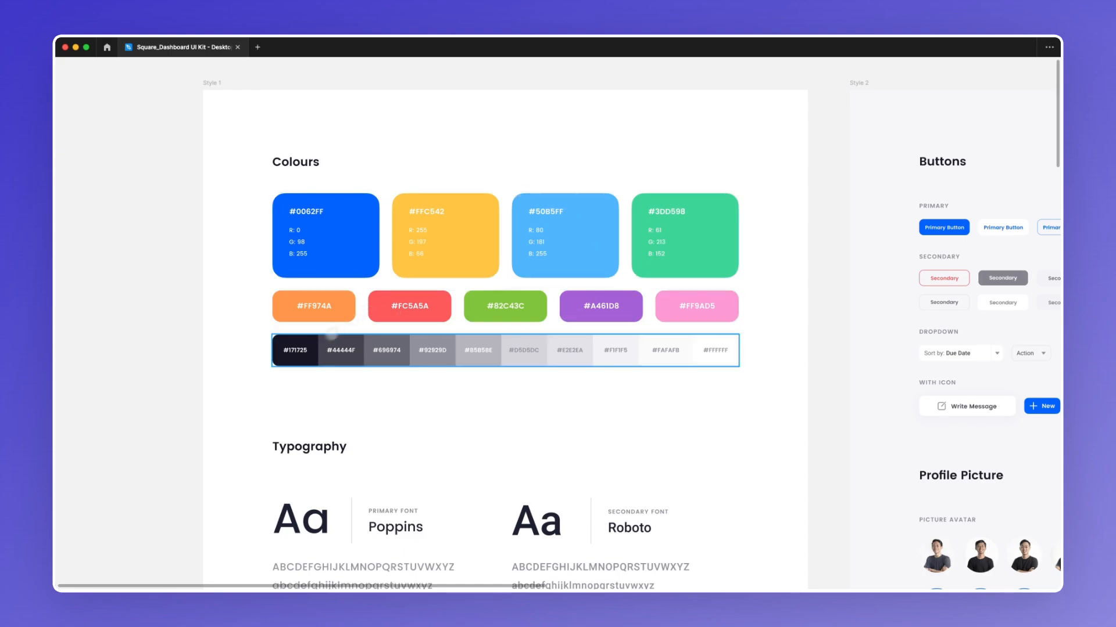
scroll("down", 3)
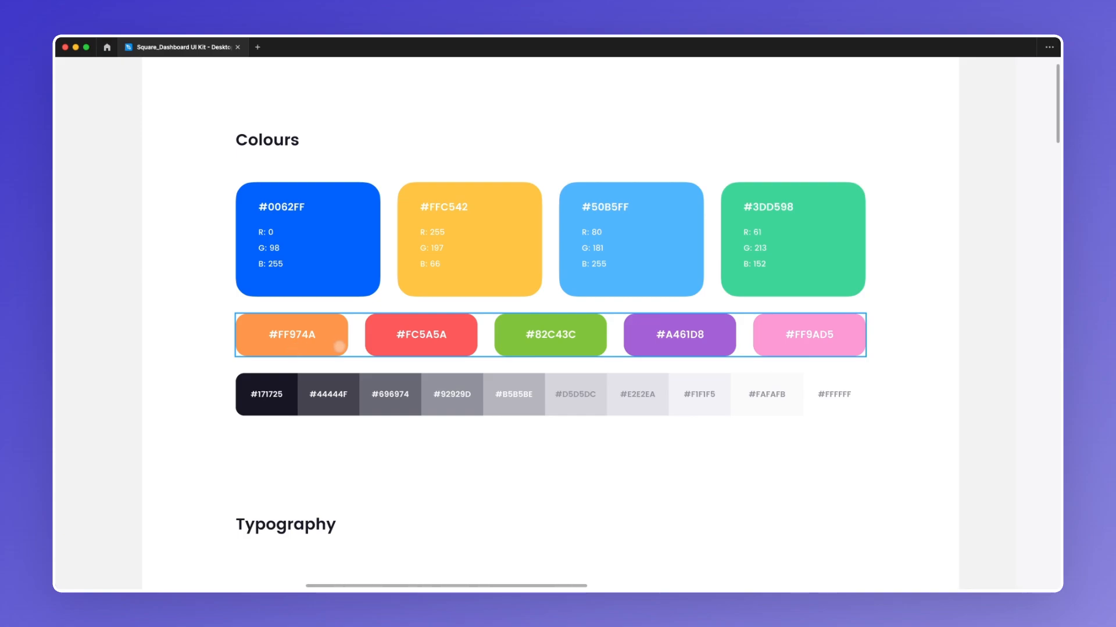
mouse_move(546, 349)
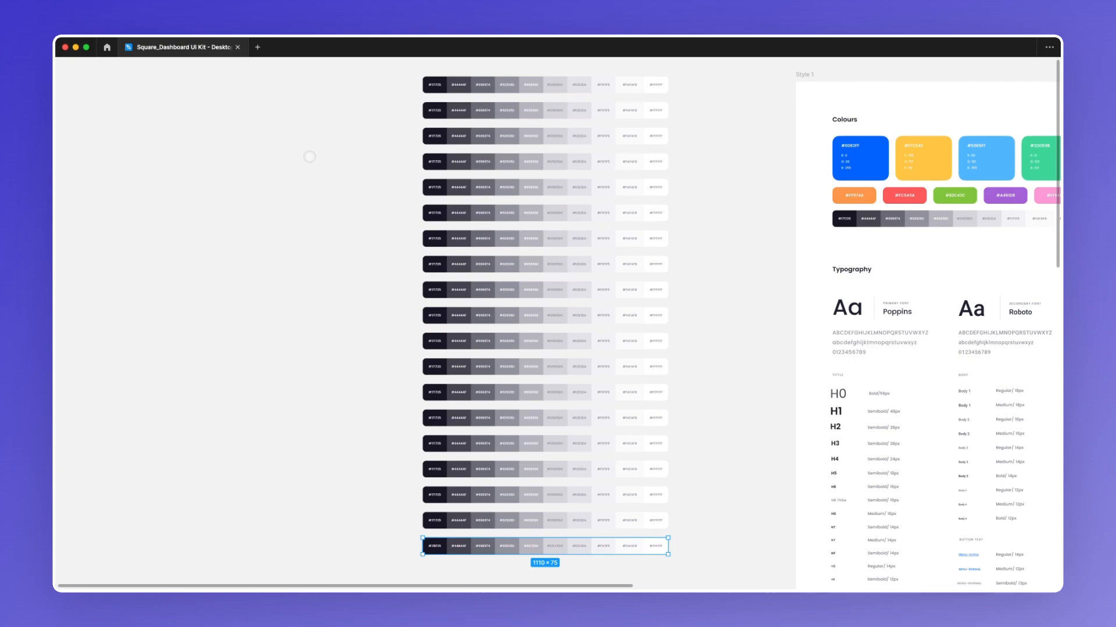
mouse_move(386, 292)
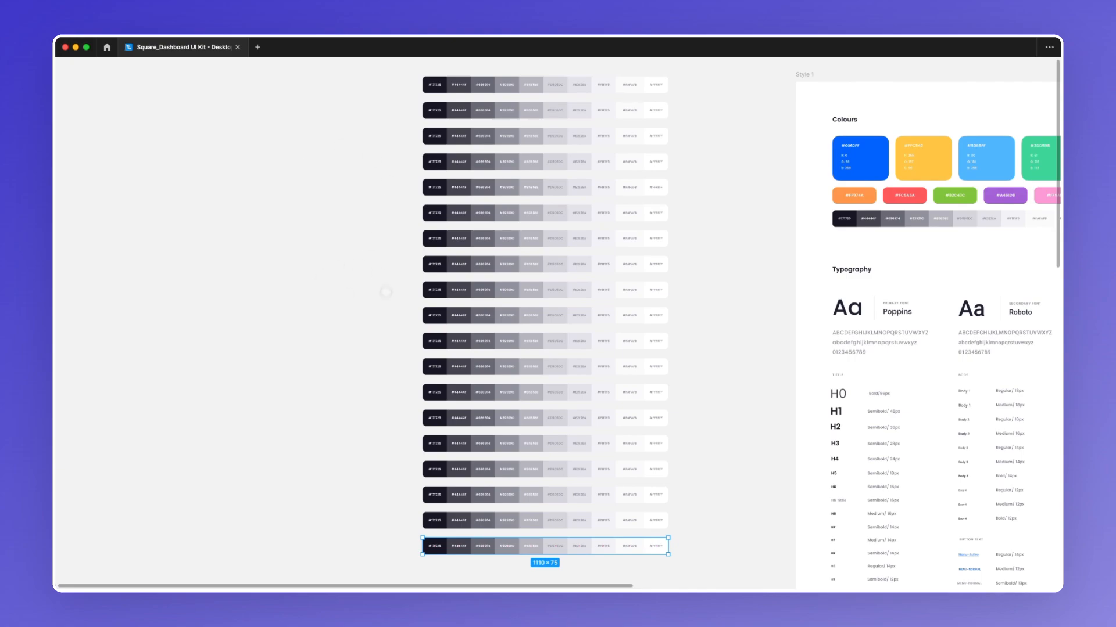
mouse_move(352, 290)
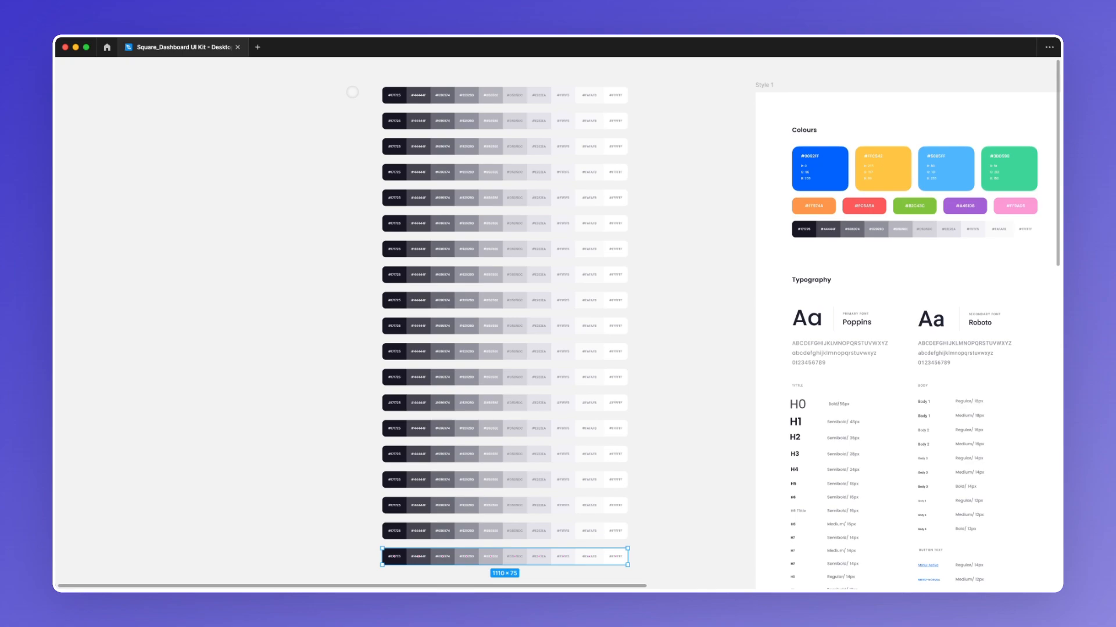
mouse_move(362, 125)
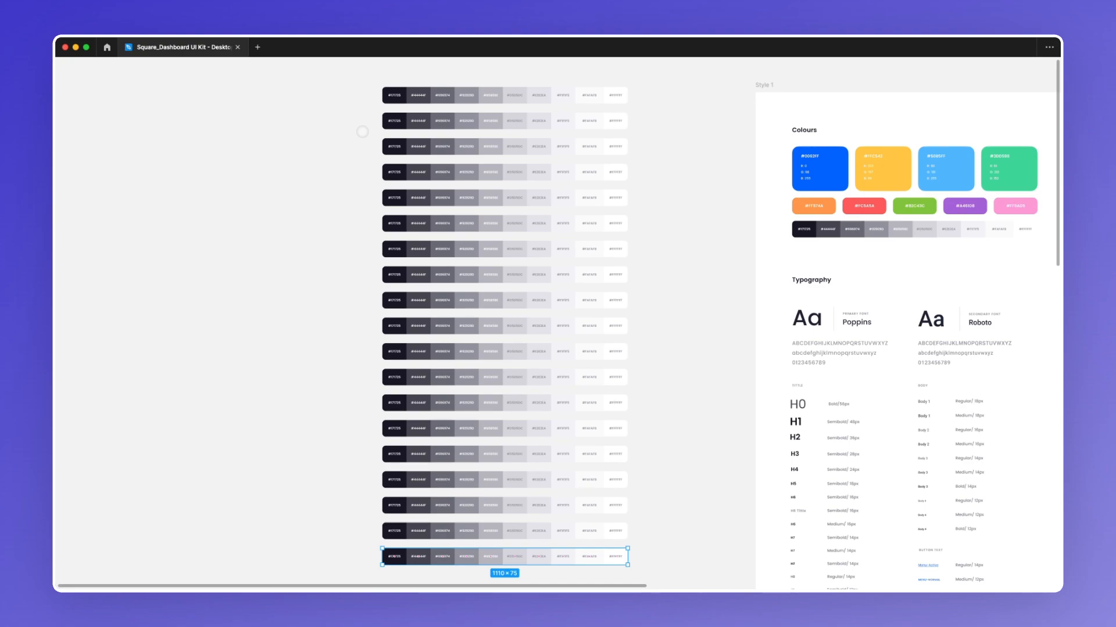
mouse_move(326, 258)
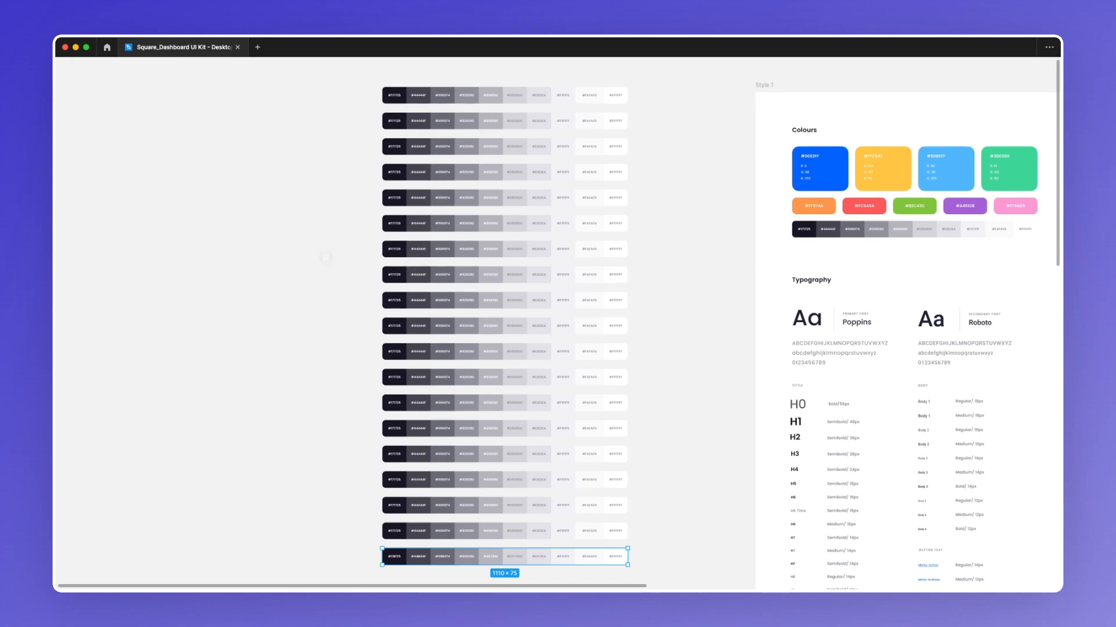
mouse_move(367, 187)
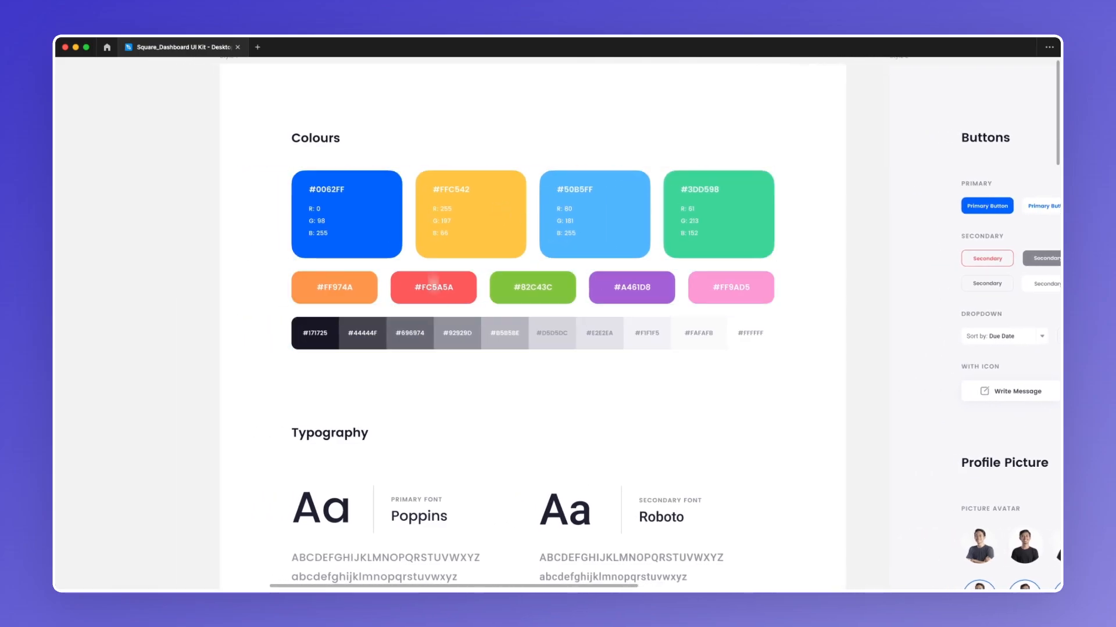
scroll("down", 3)
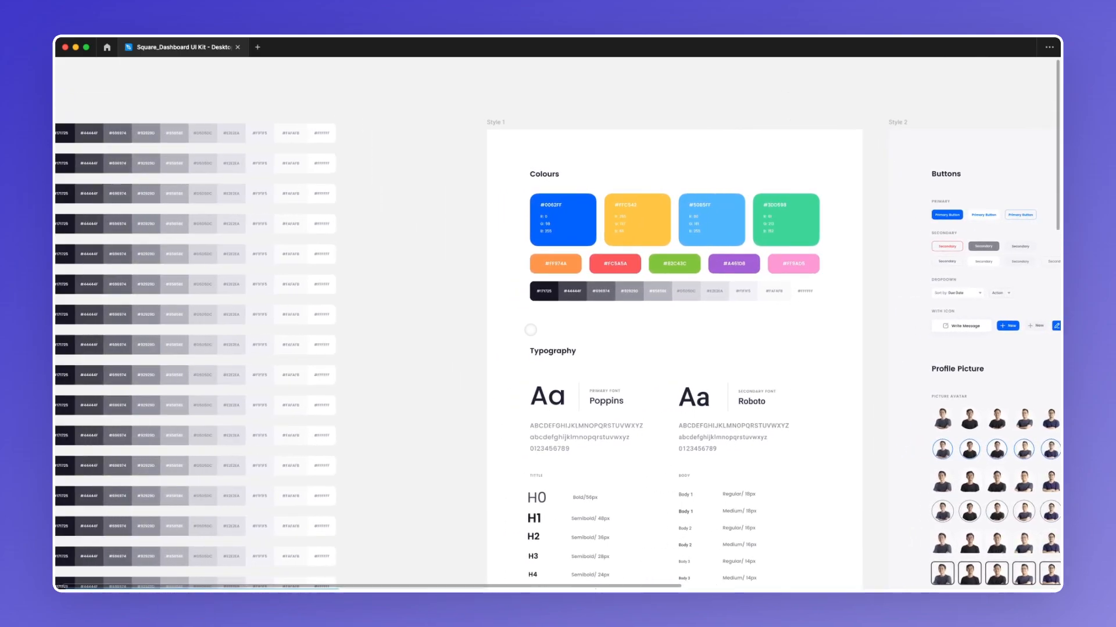
scroll("down", 3)
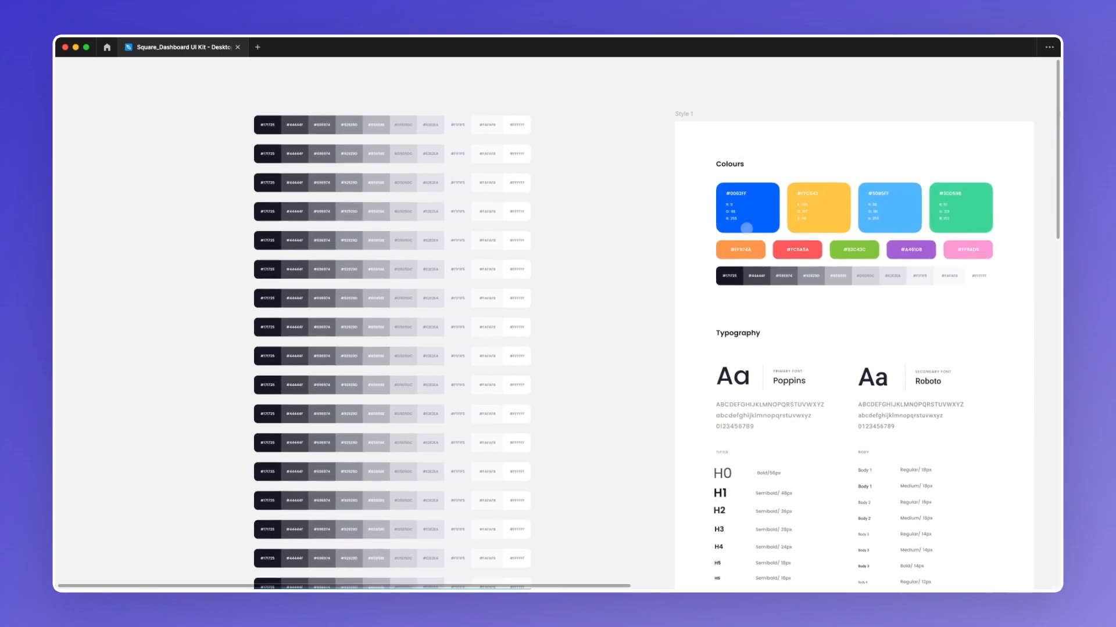
scroll("down", 3)
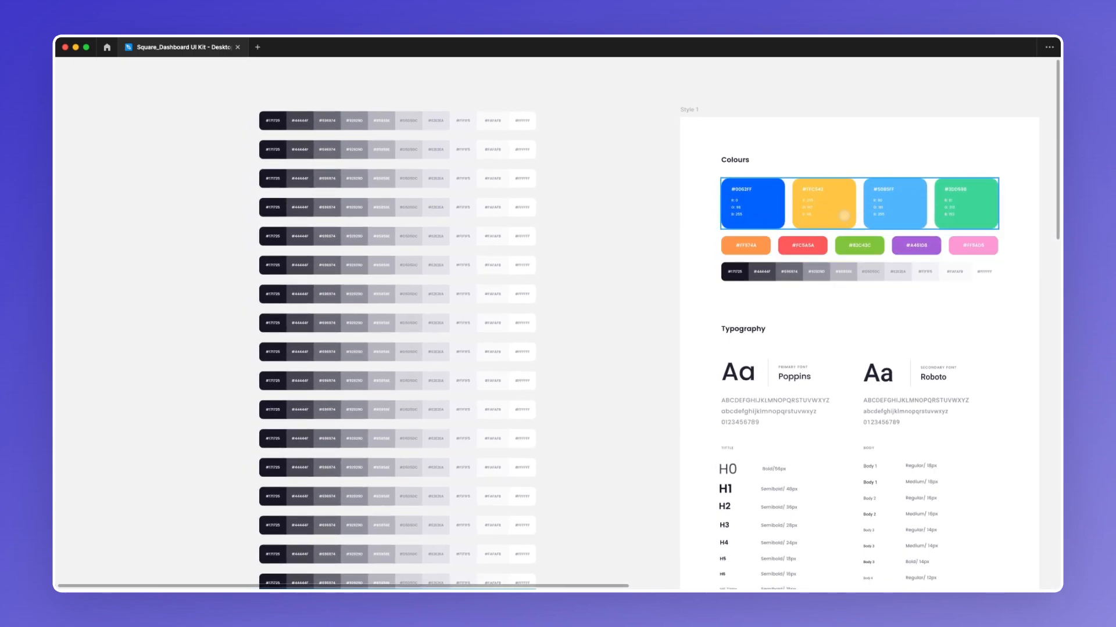
scroll("down", 3)
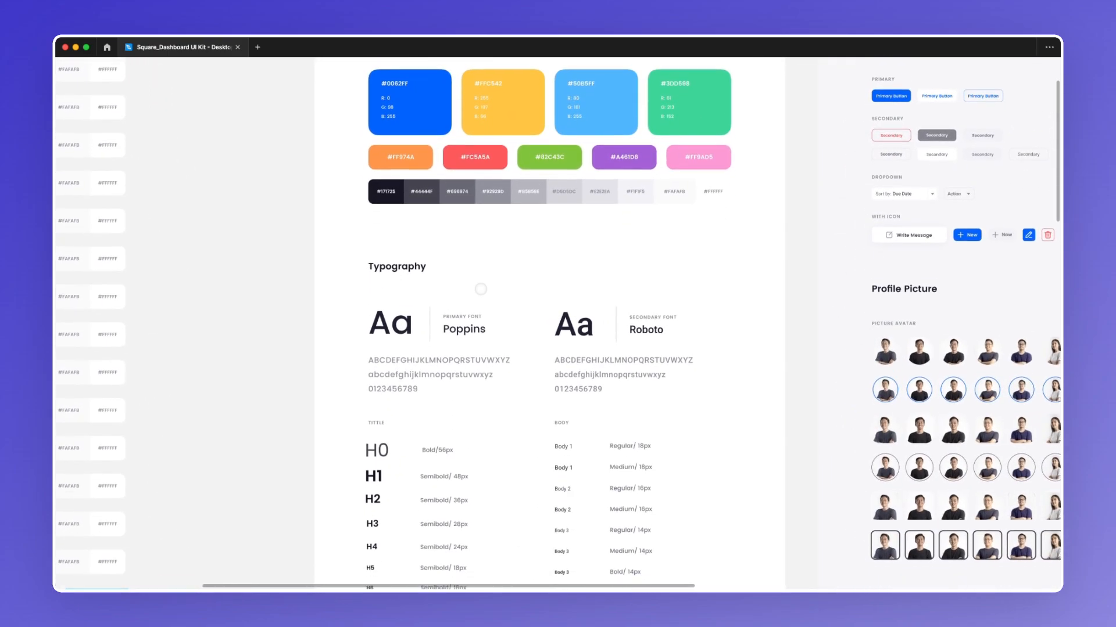
scroll("down", 3)
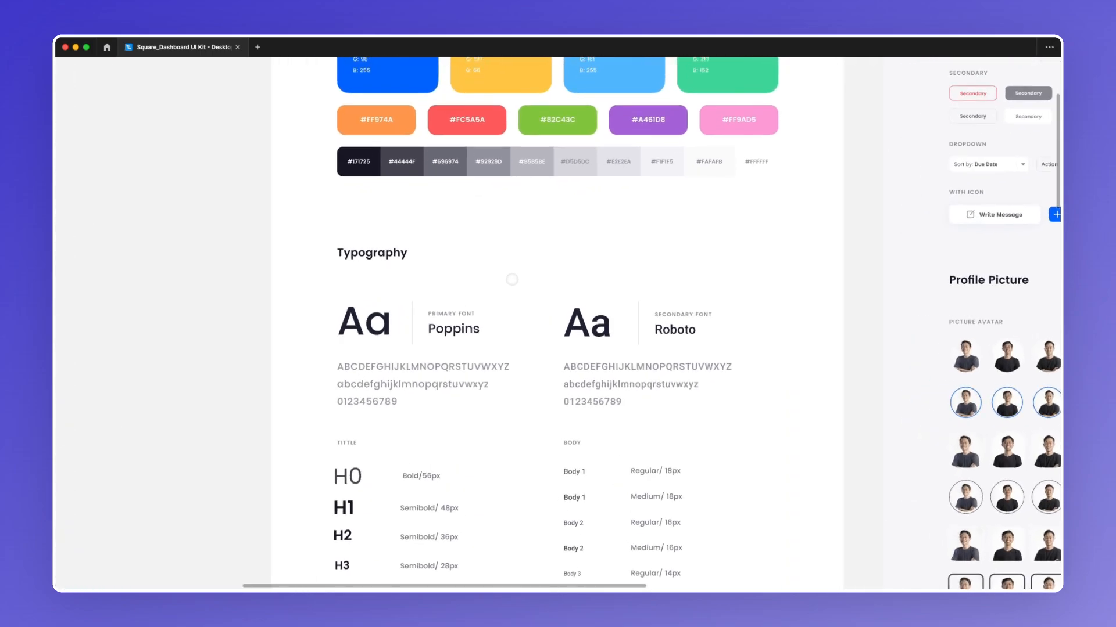
scroll("down", 3)
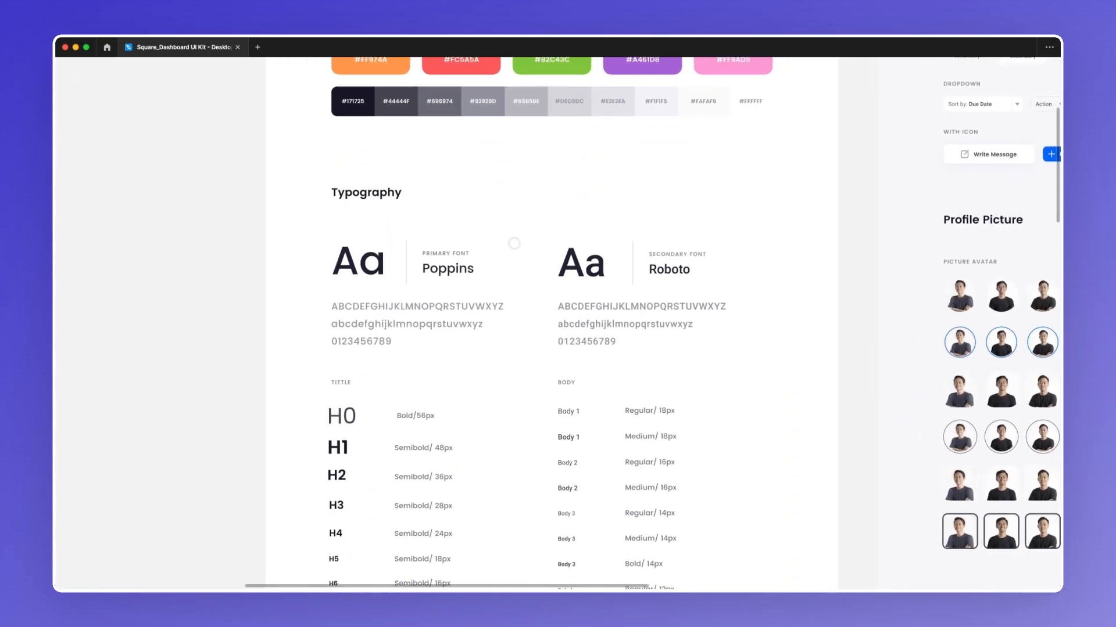
scroll("down", 3)
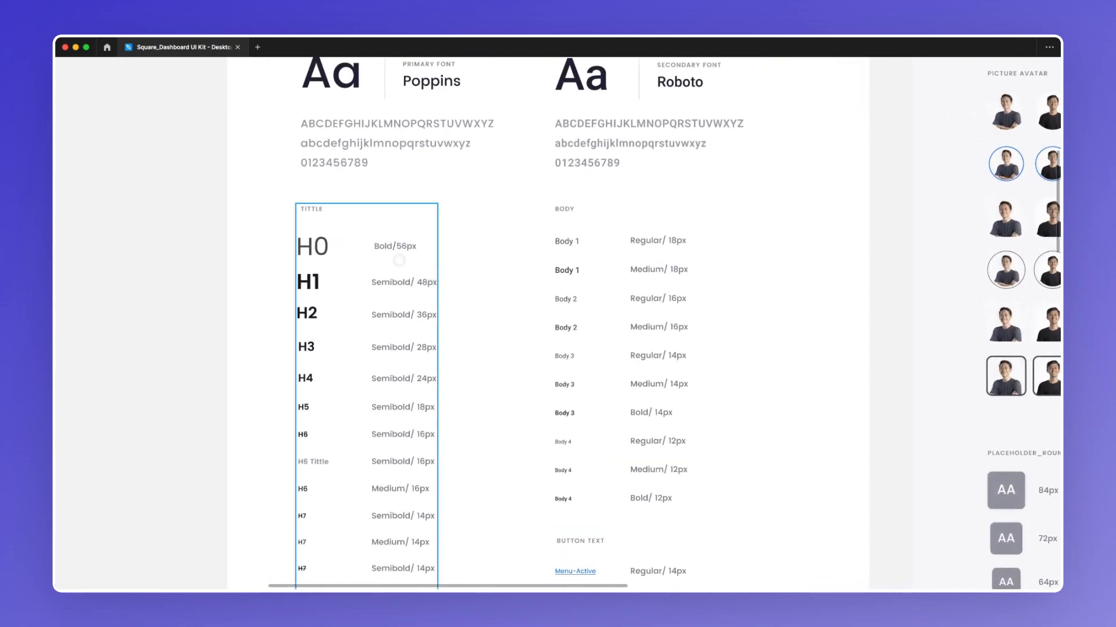
scroll("down", 3)
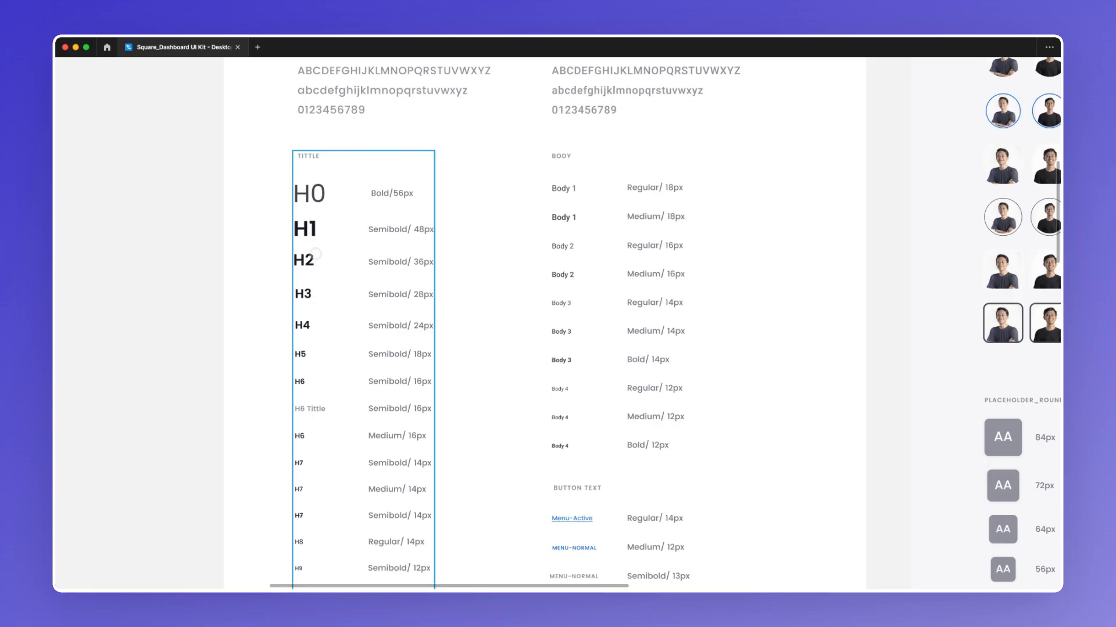
scroll("down", 3)
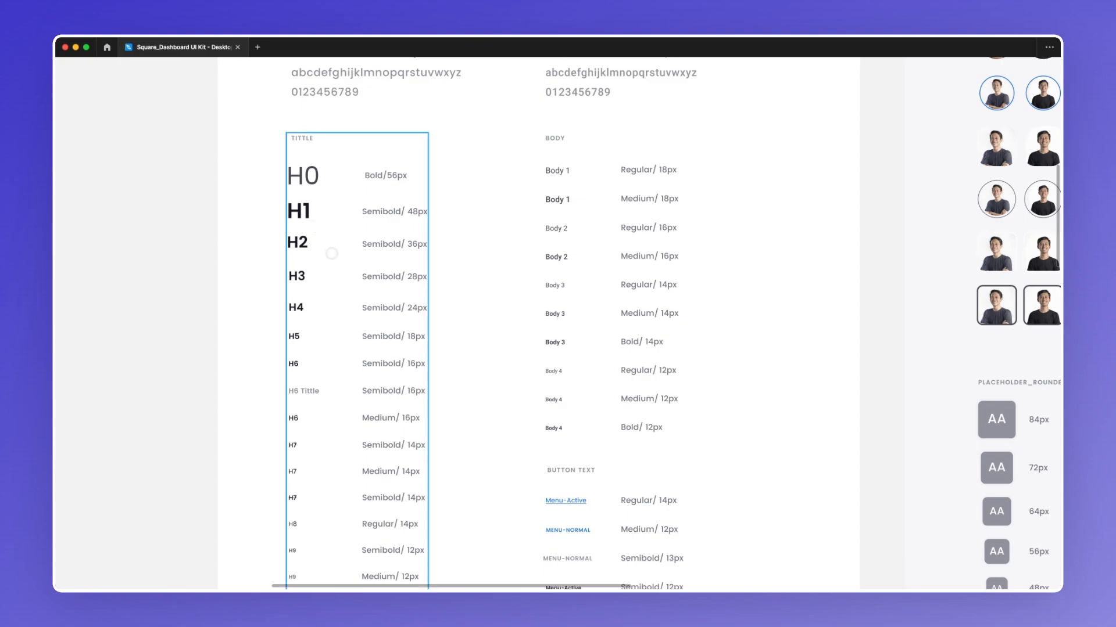
scroll("down", 3)
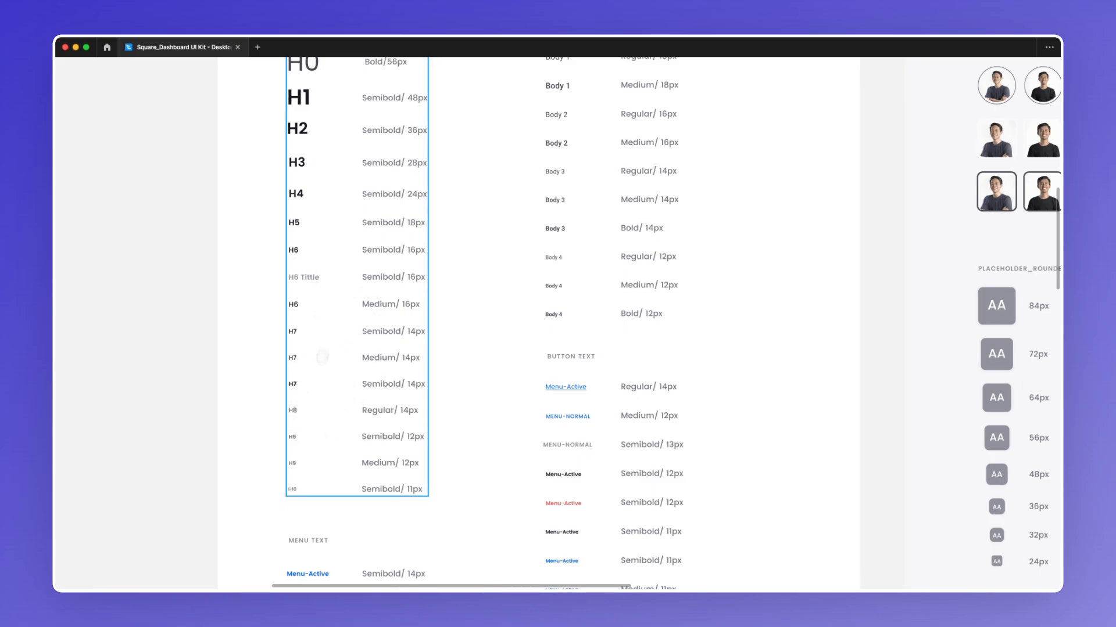
scroll("down", 3)
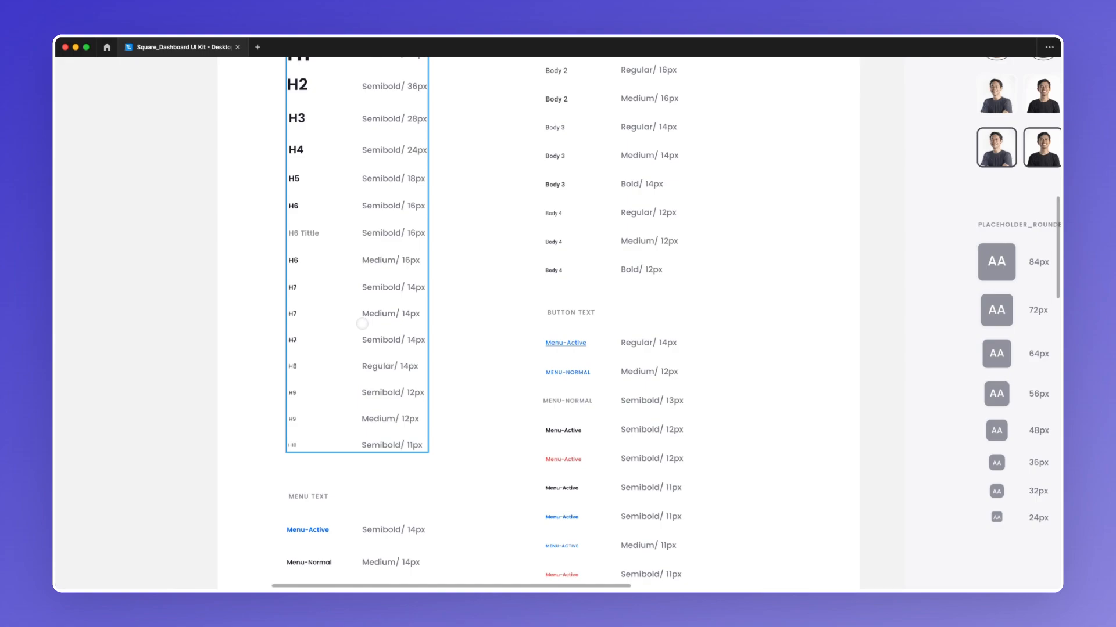
scroll("down", 3)
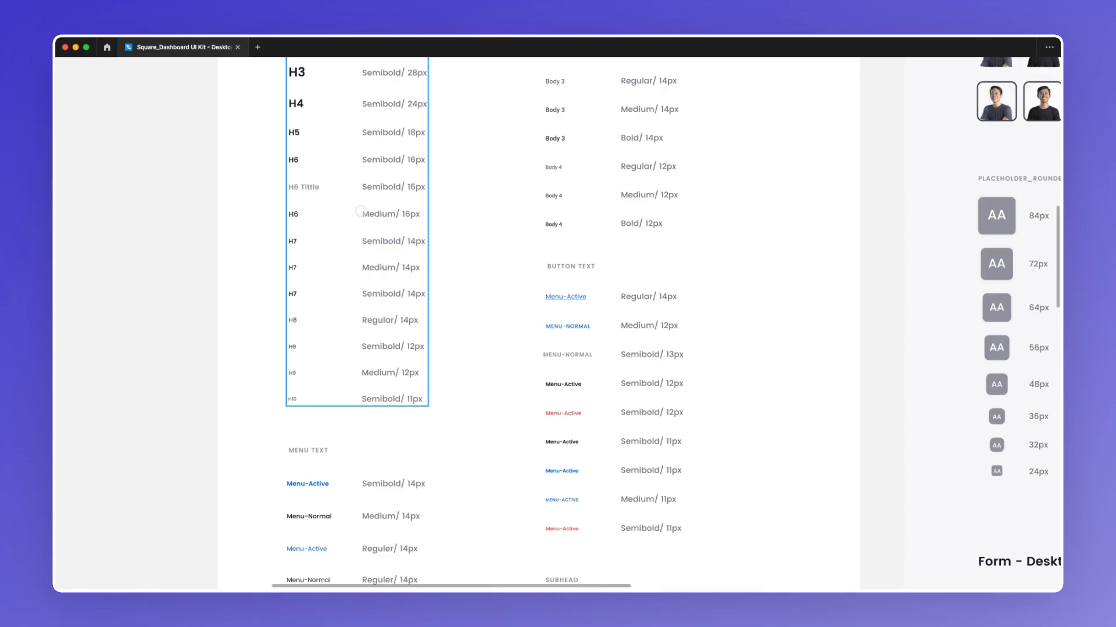
scroll("down", 3)
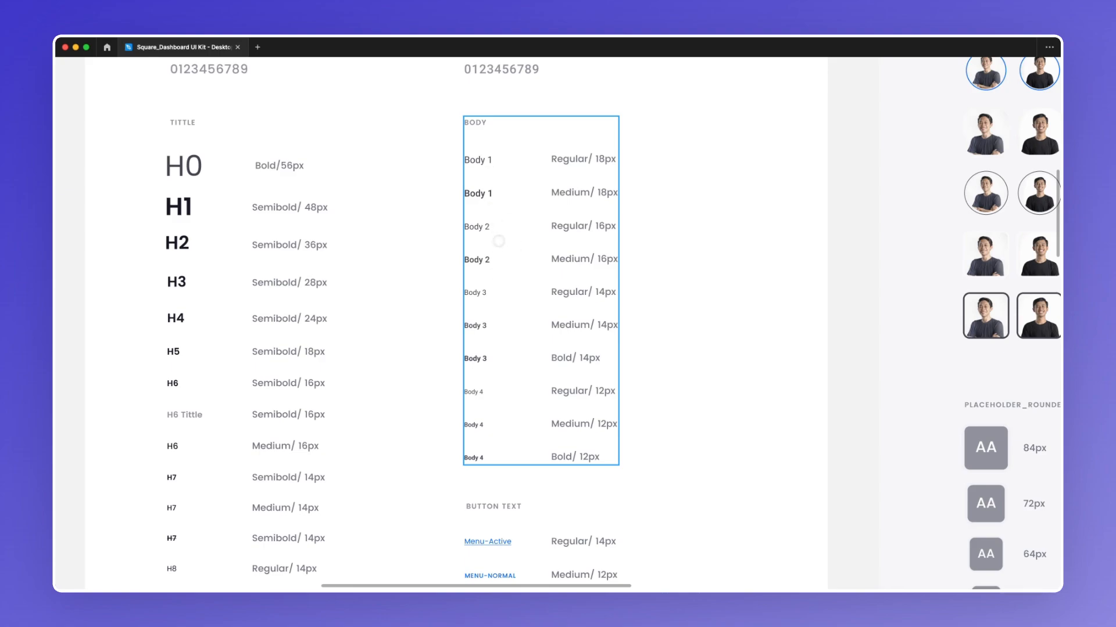
mouse_move(524, 269)
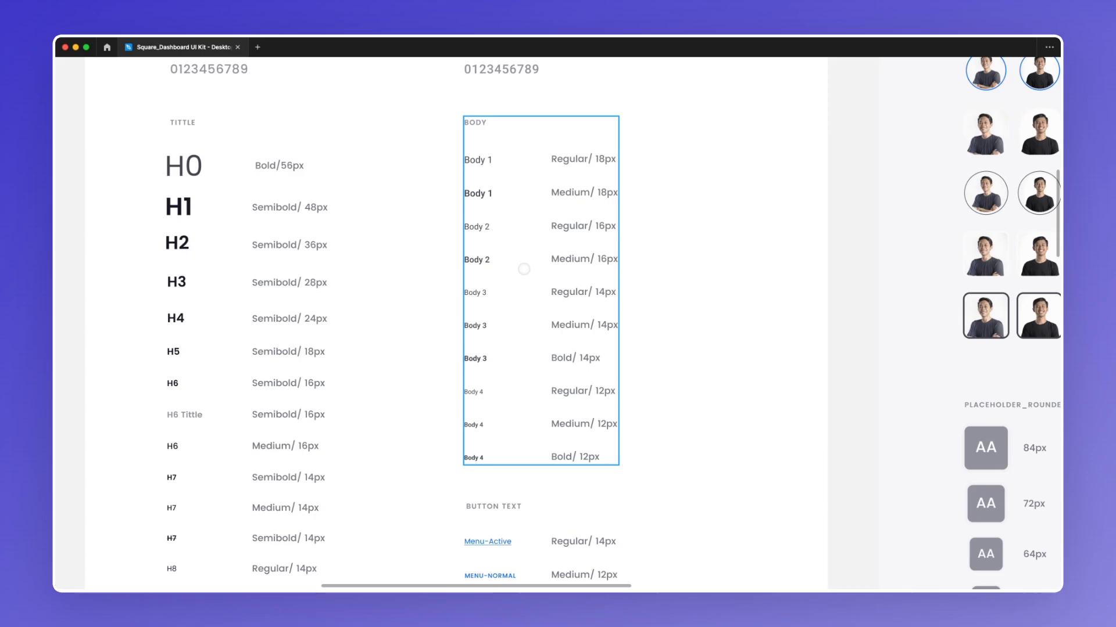
scroll("down", 3)
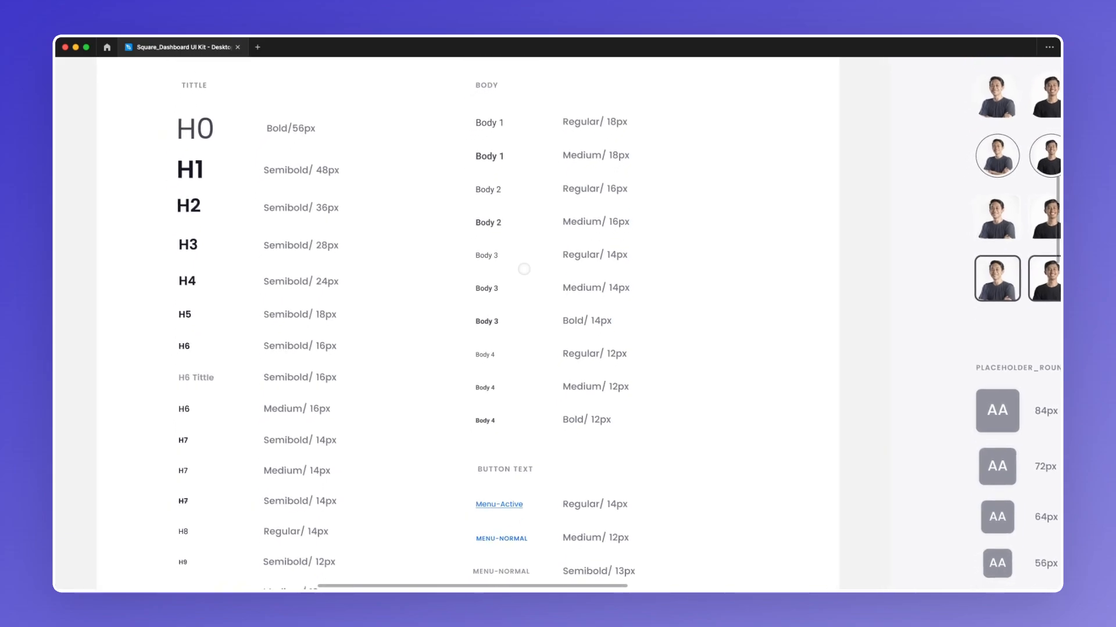
scroll("down", 3)
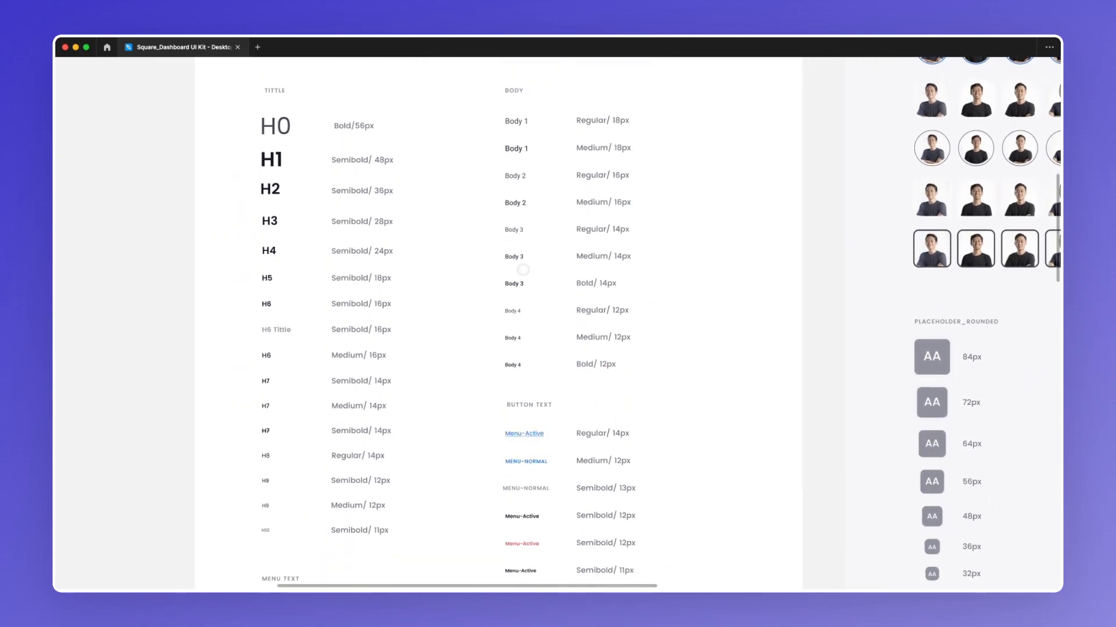
scroll("down", 3)
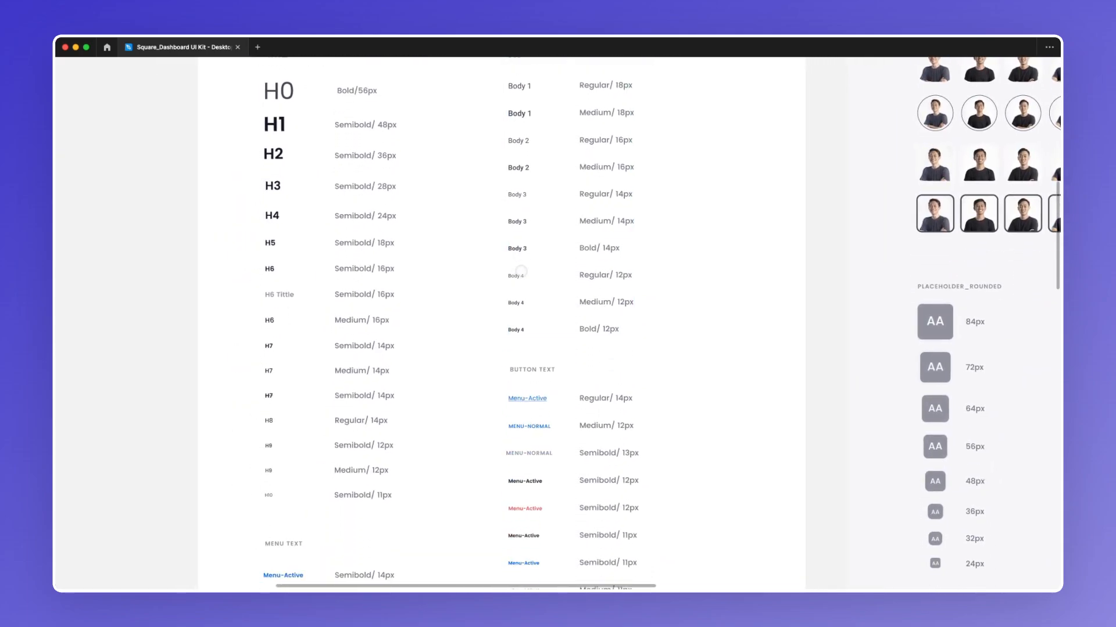
scroll("down", 3)
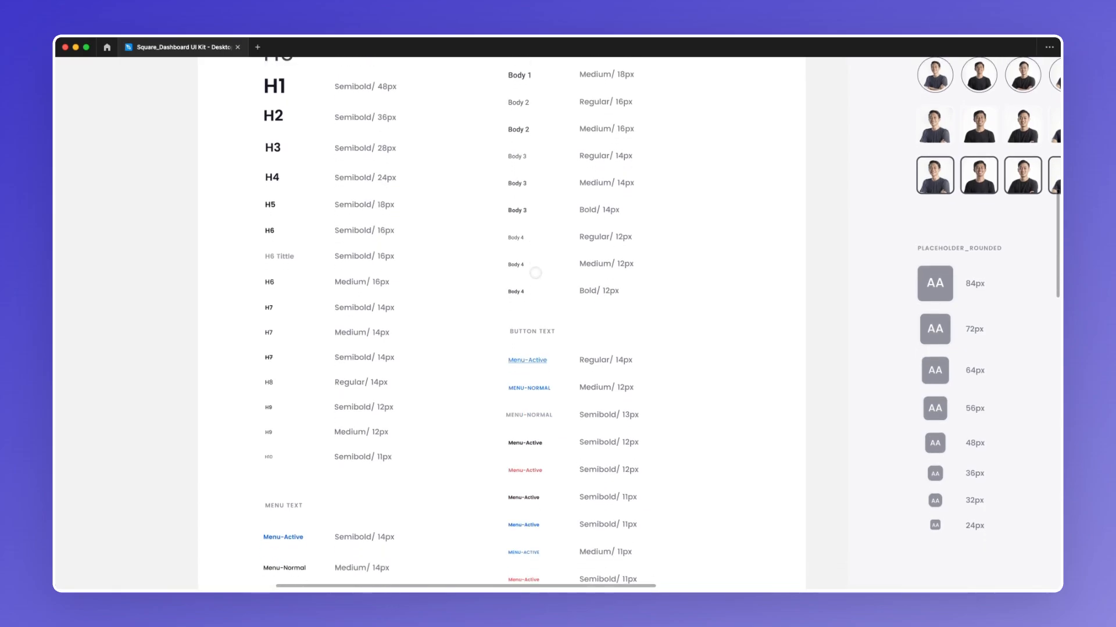
scroll("down", 3)
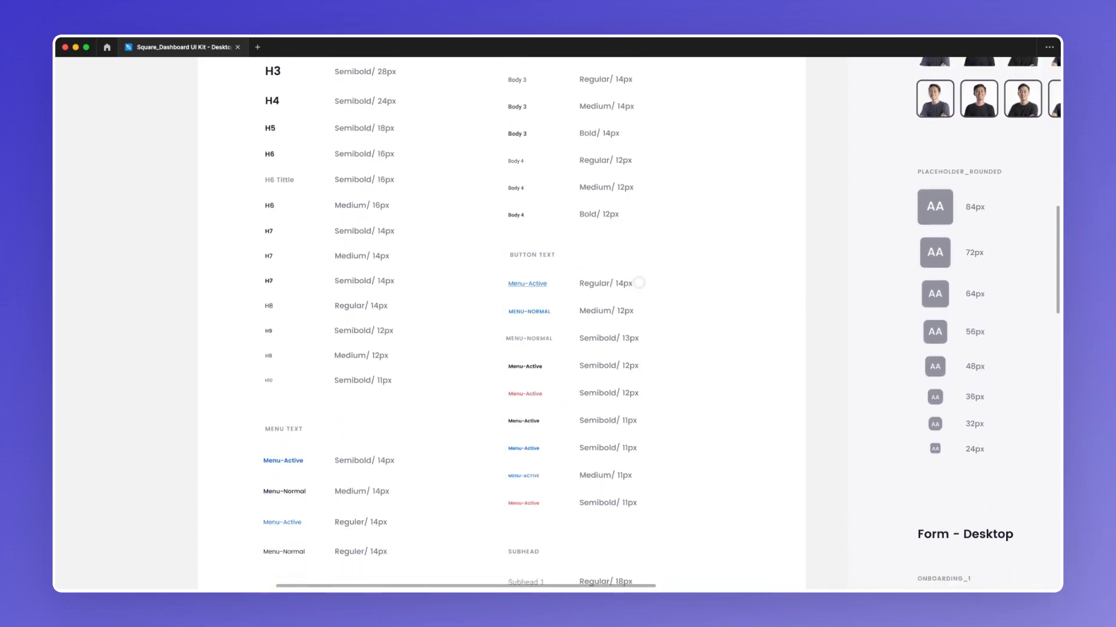
scroll("down", 3)
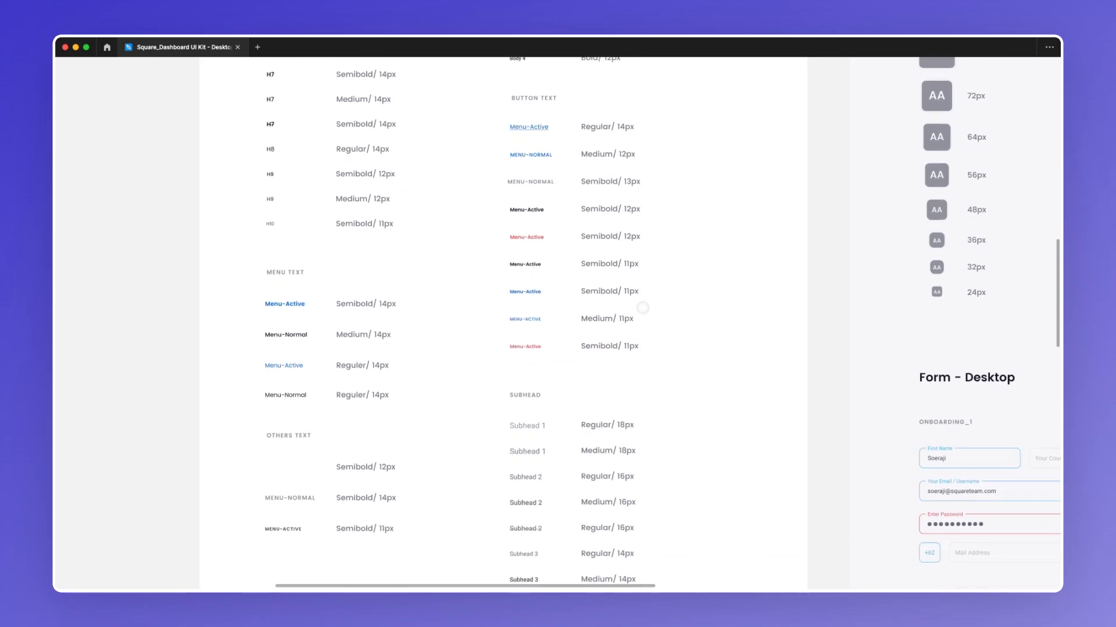
scroll("down", 3)
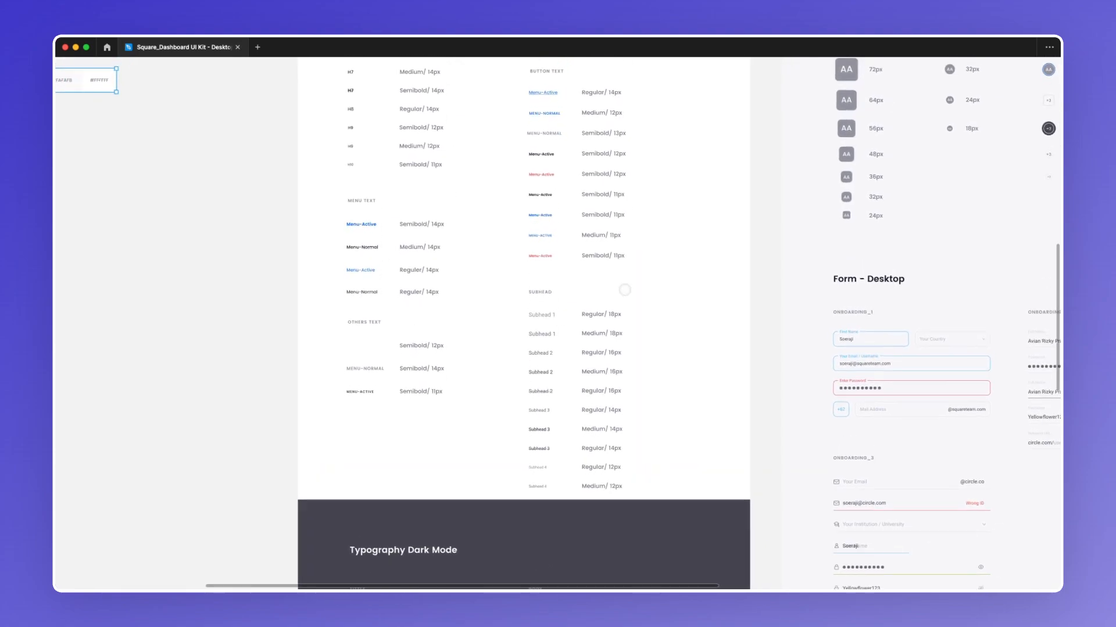
scroll("down", 3)
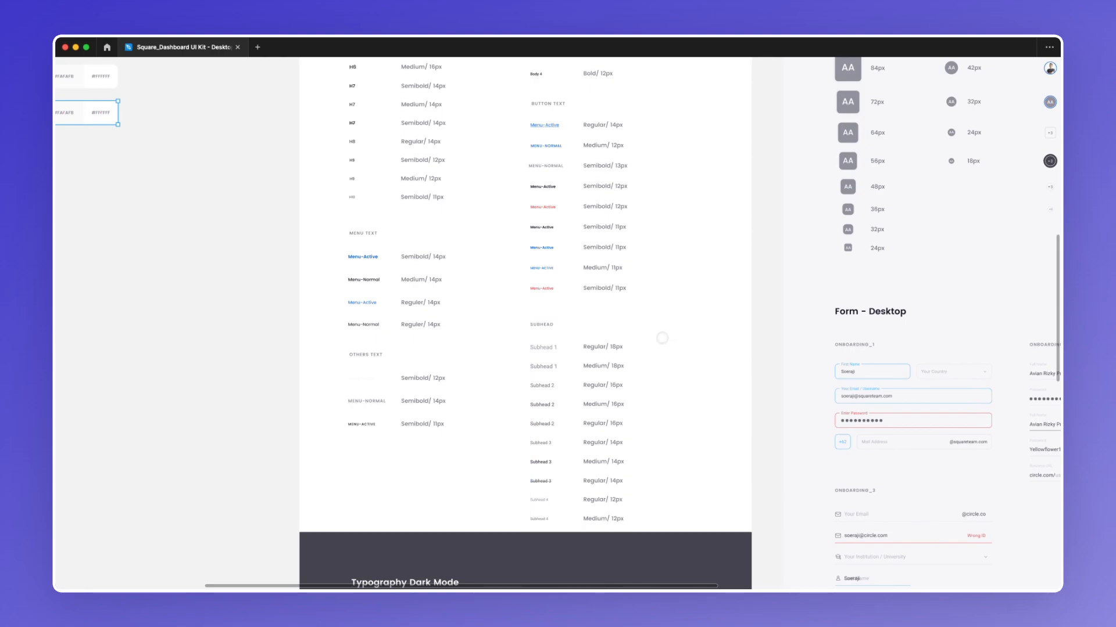
scroll("down", 3)
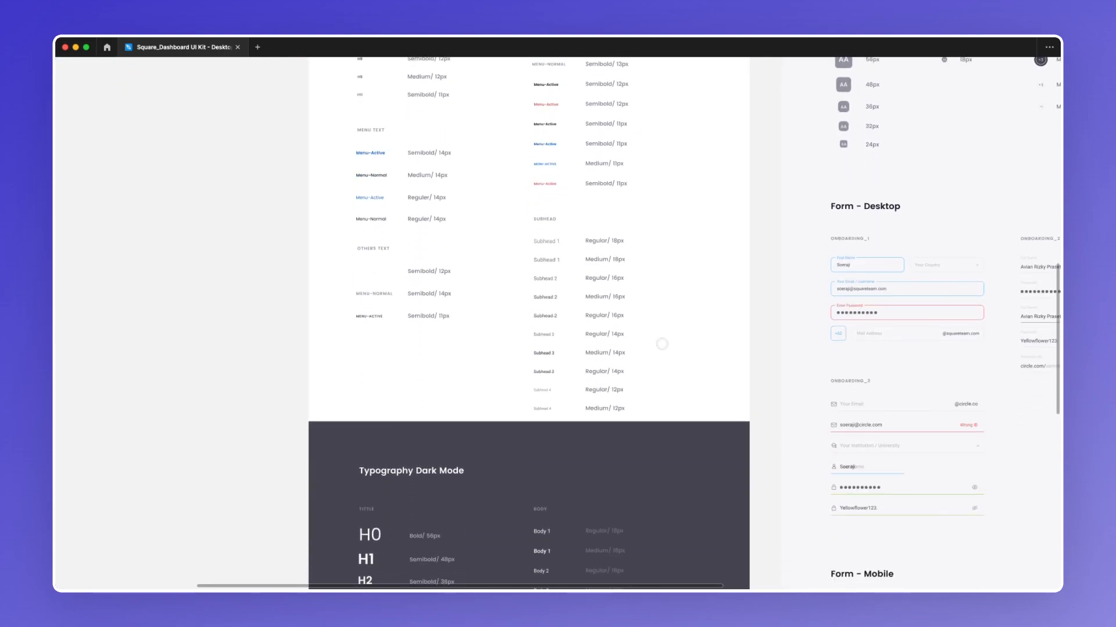
scroll("down", 3)
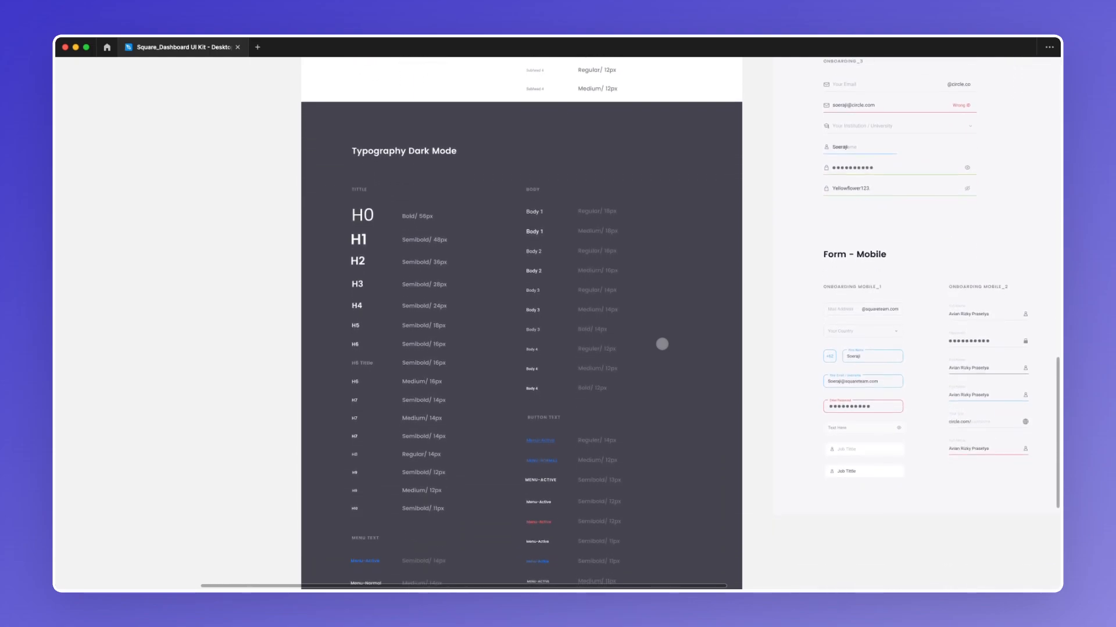
scroll("down", 3)
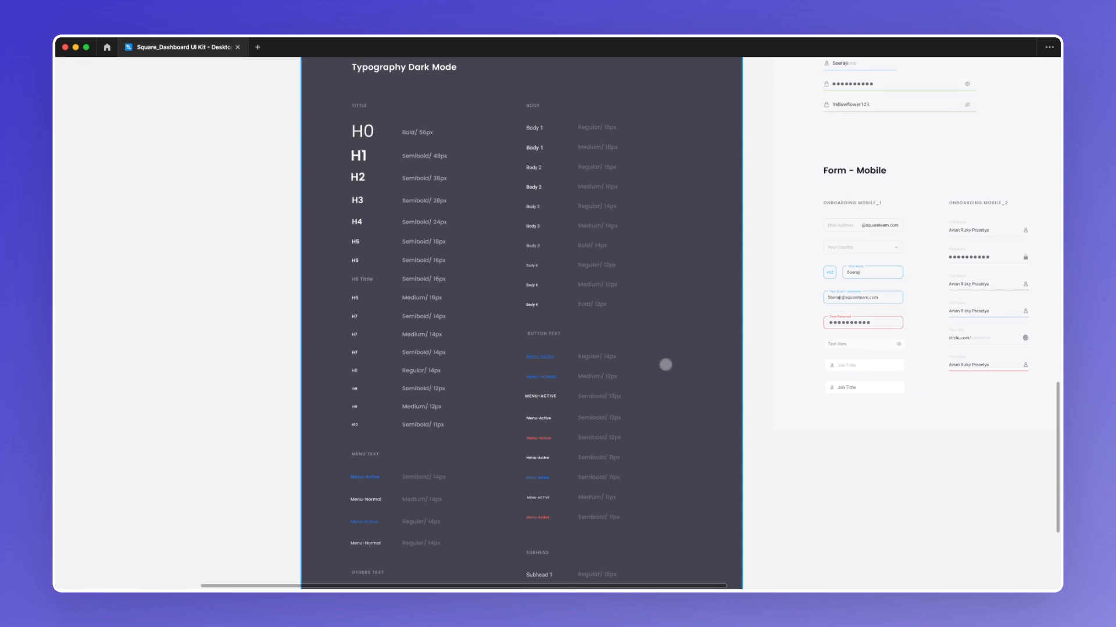
scroll("down", 3)
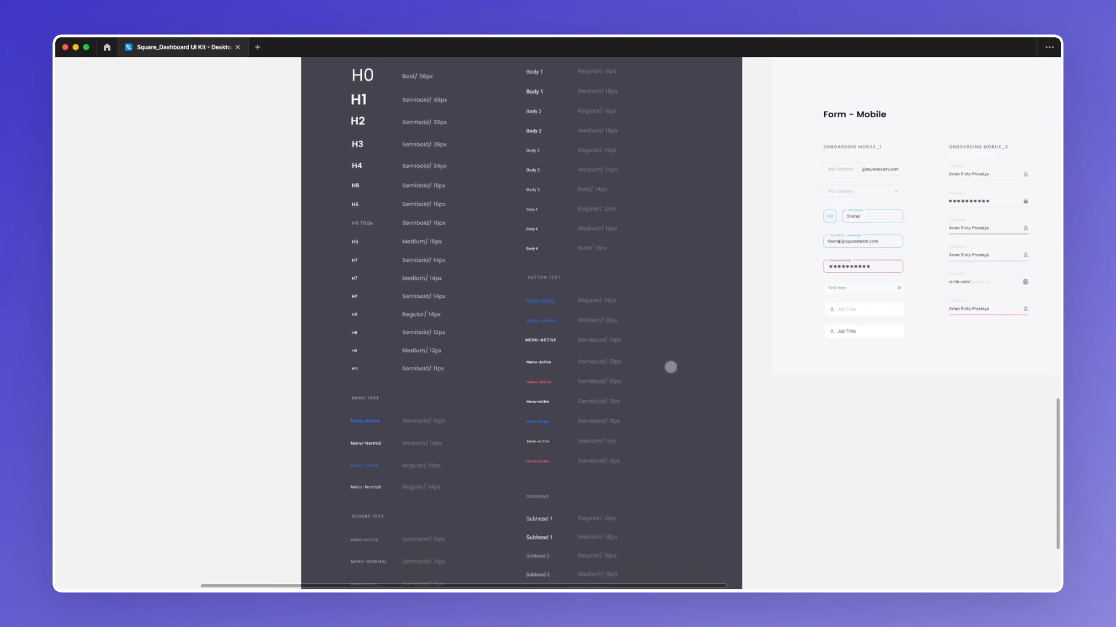
scroll("down", 3)
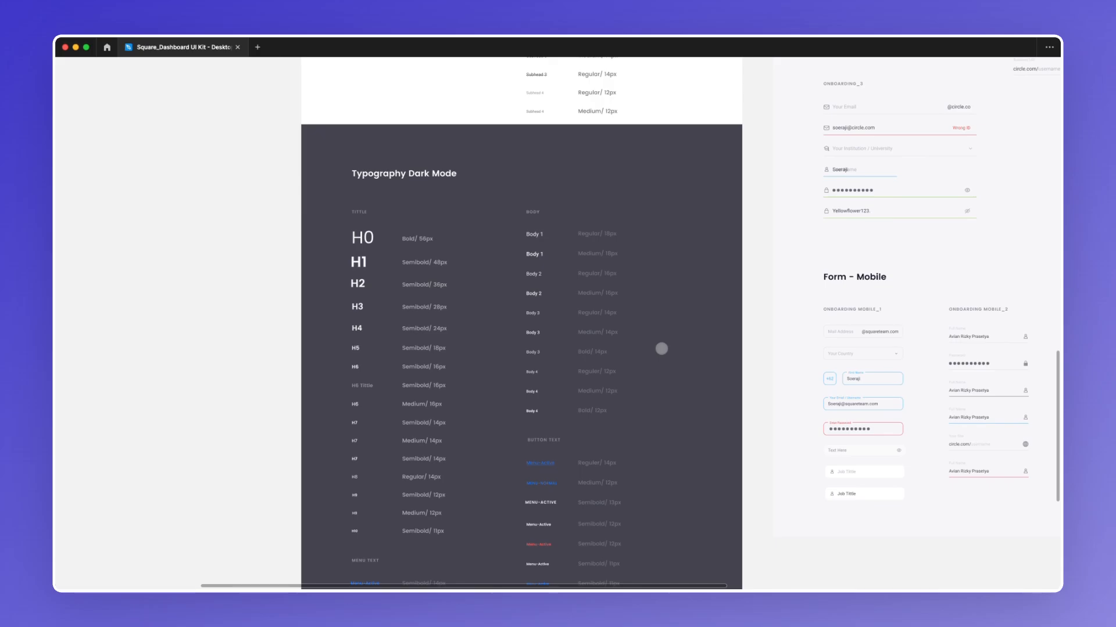
scroll("down", 3)
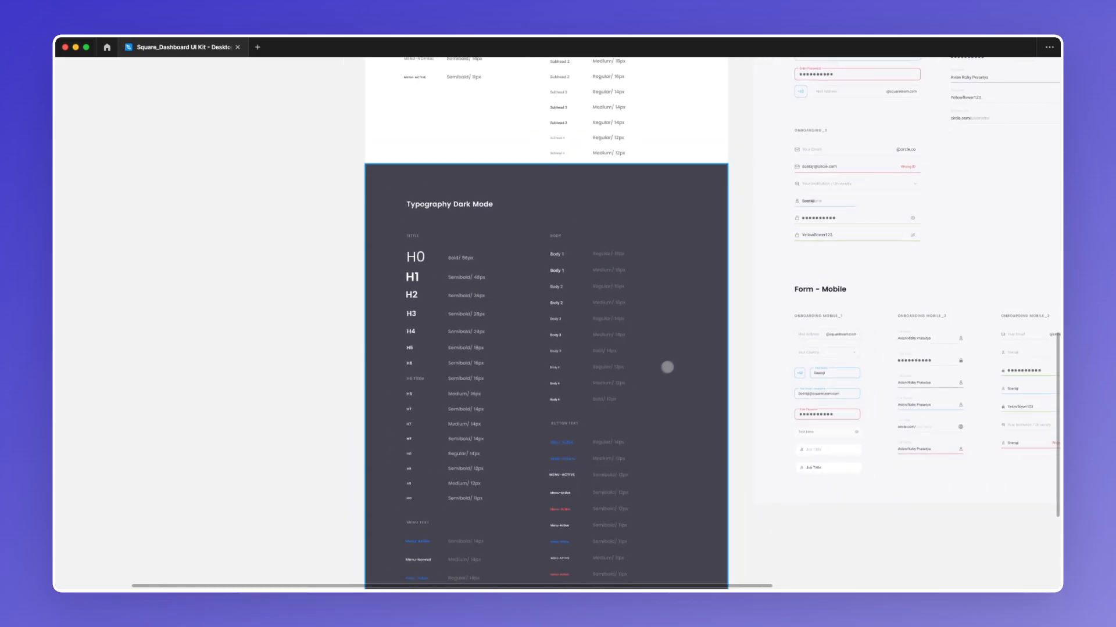
scroll("down", 3)
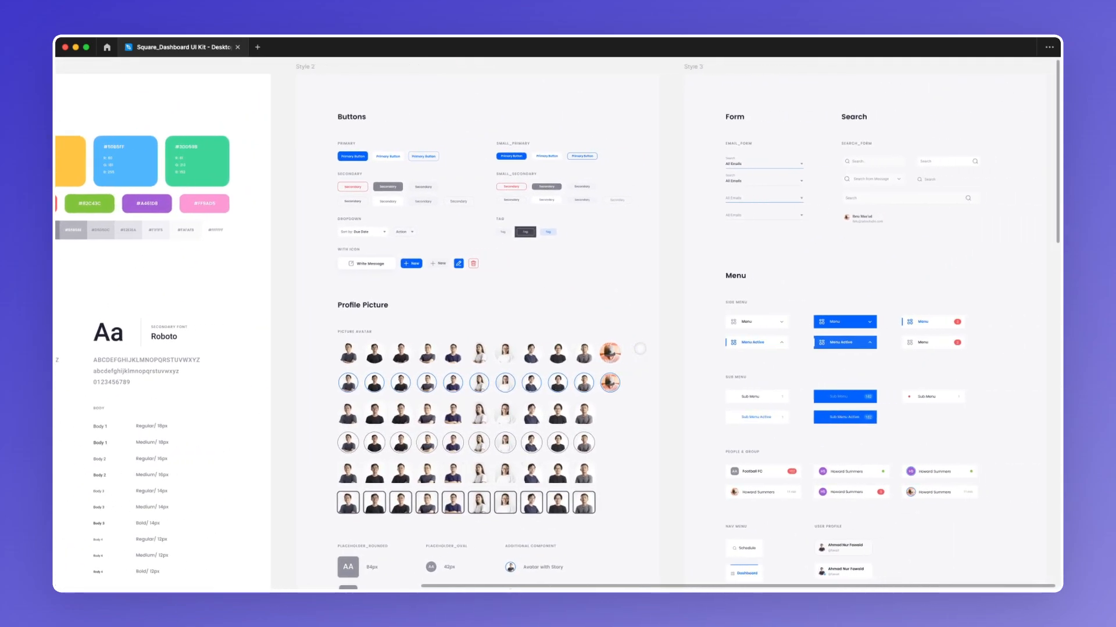
scroll("down", 3)
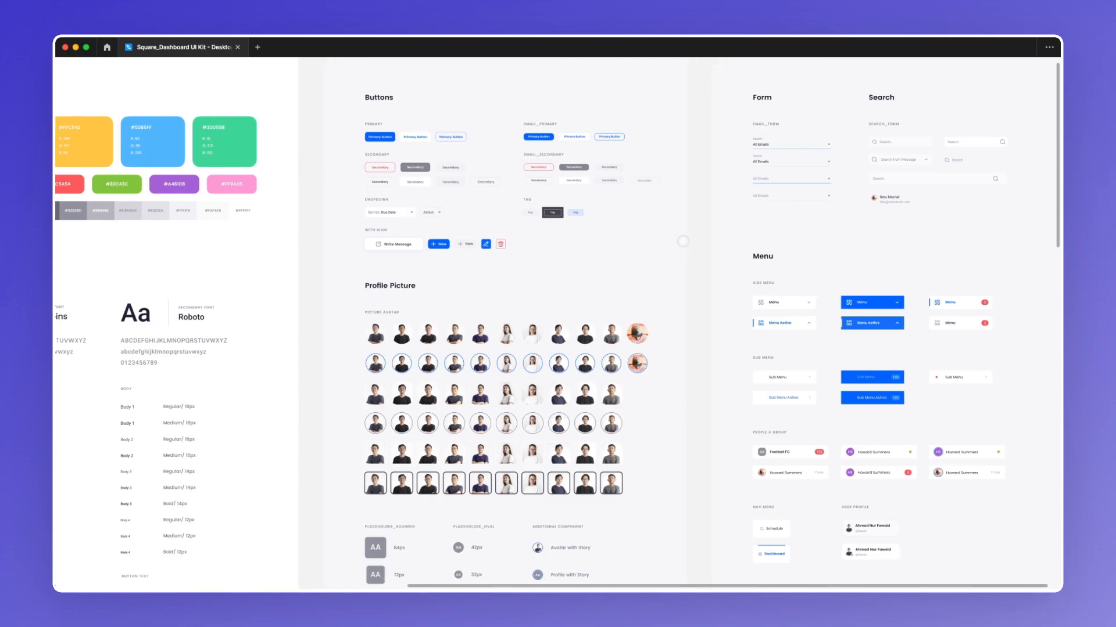
scroll("down", 3)
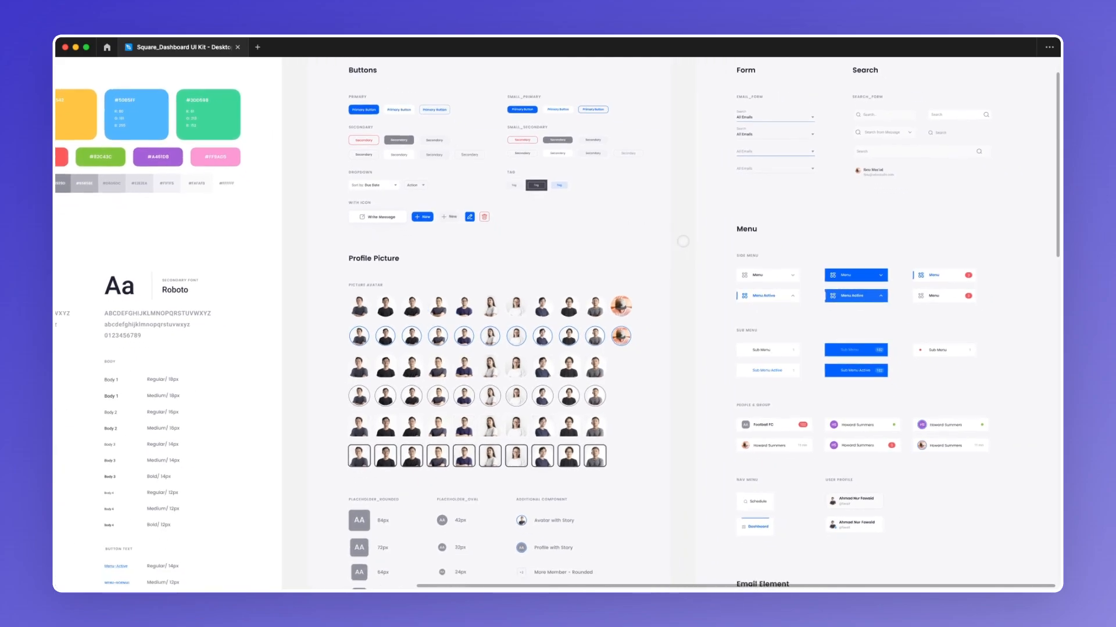
scroll("down", 3)
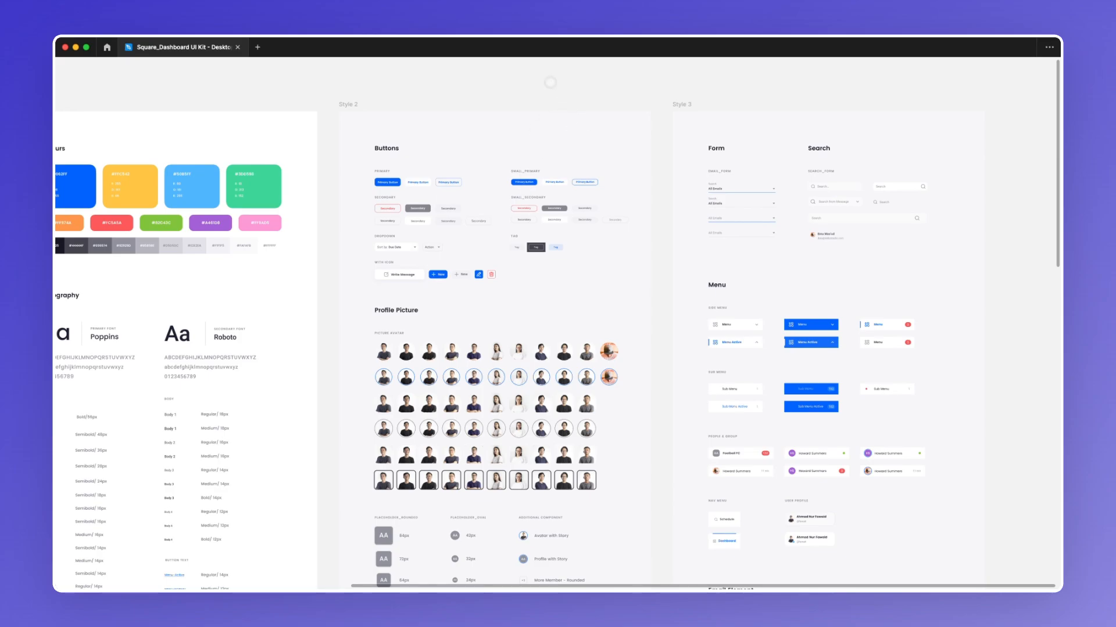
scroll("down", 3)
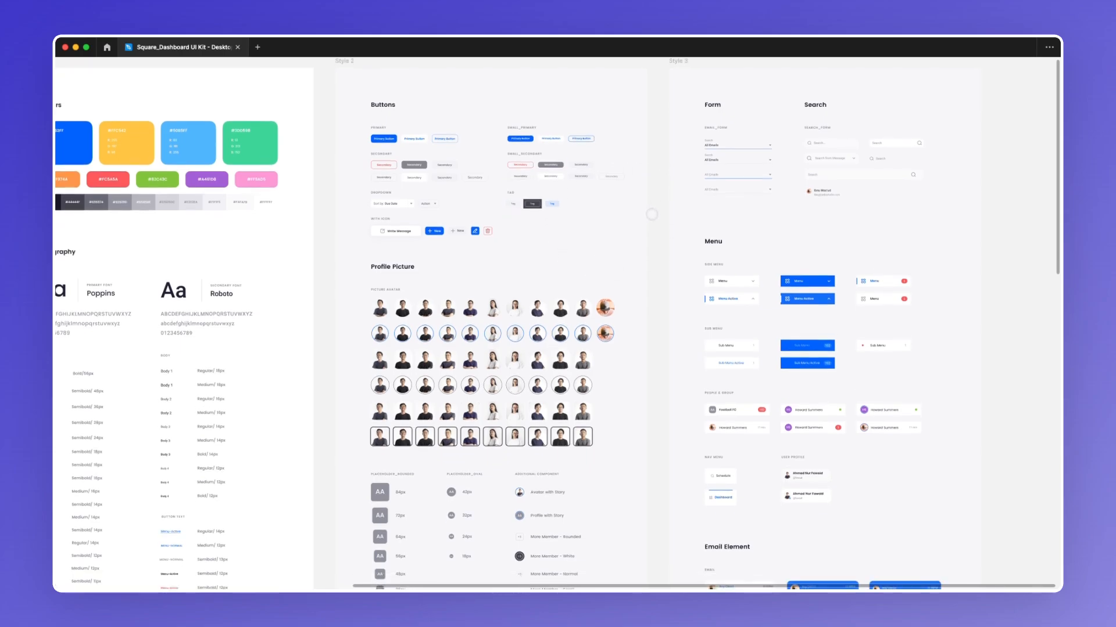
scroll("down", 3)
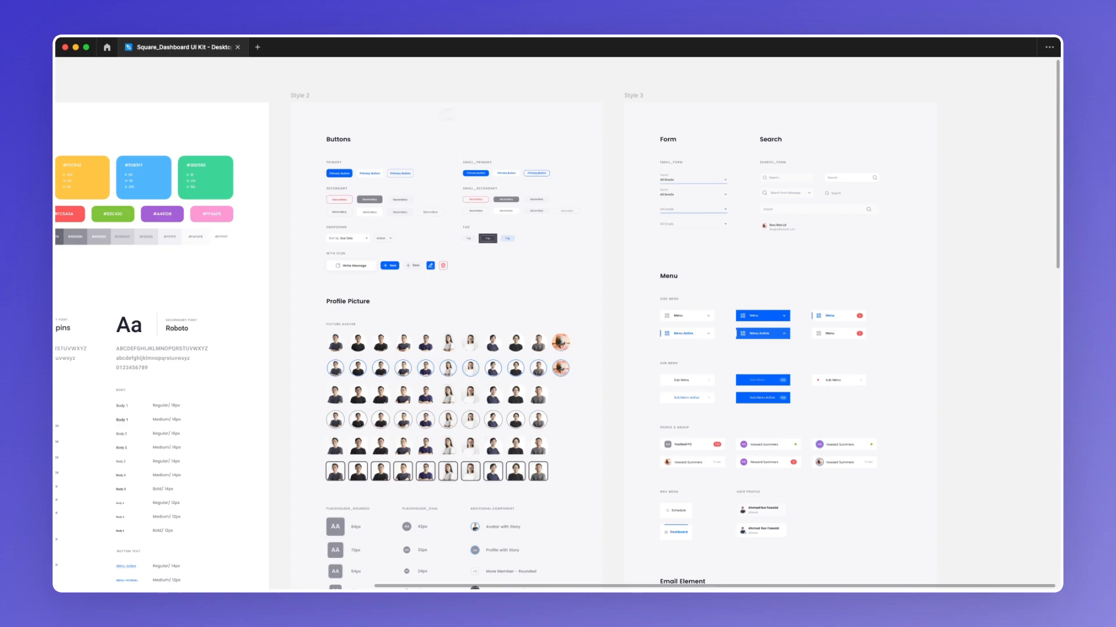
scroll("down", 3)
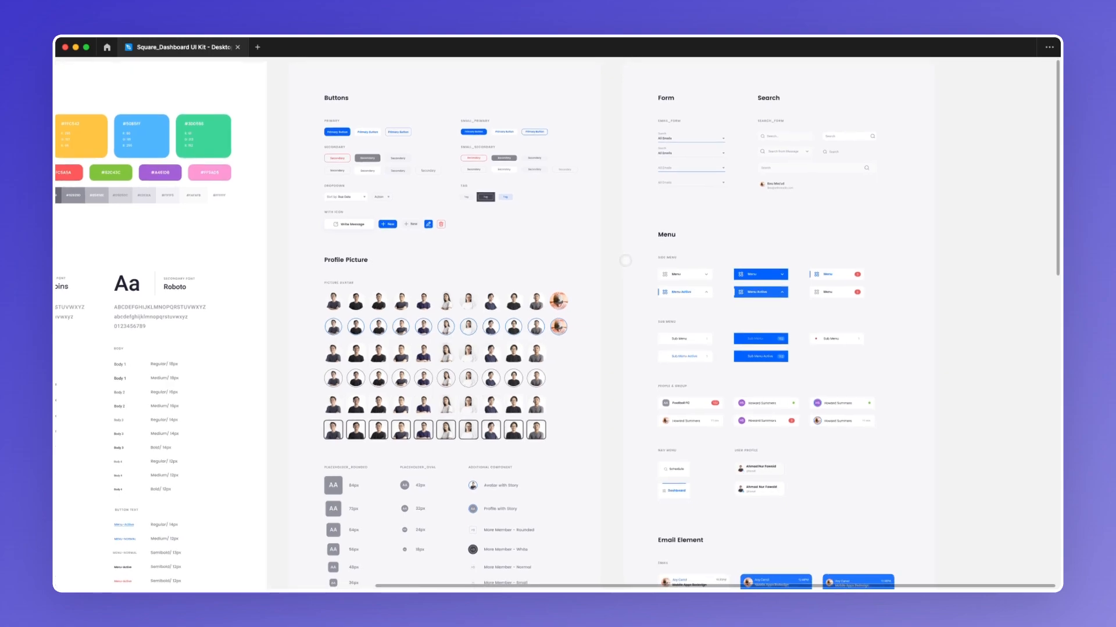
scroll("down", 3)
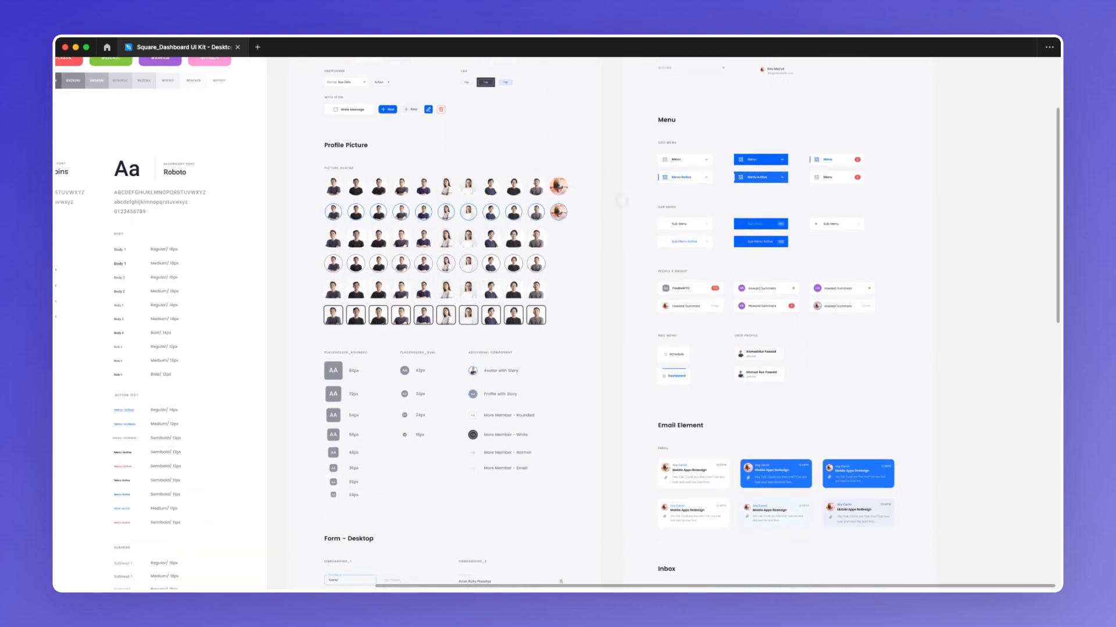
scroll("down", 3)
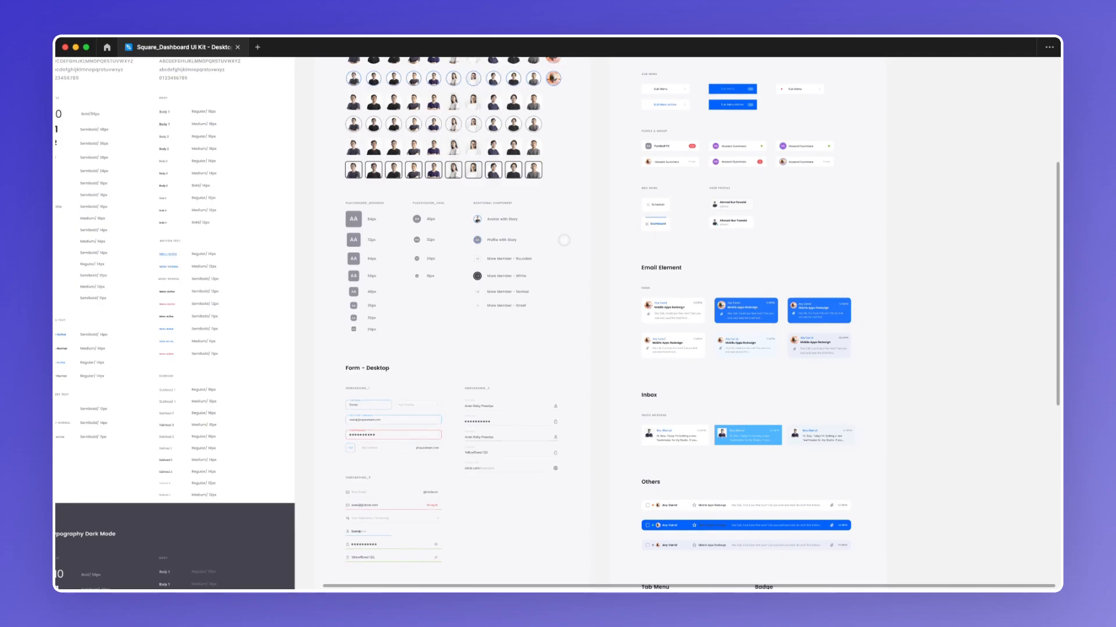
scroll("right", 3)
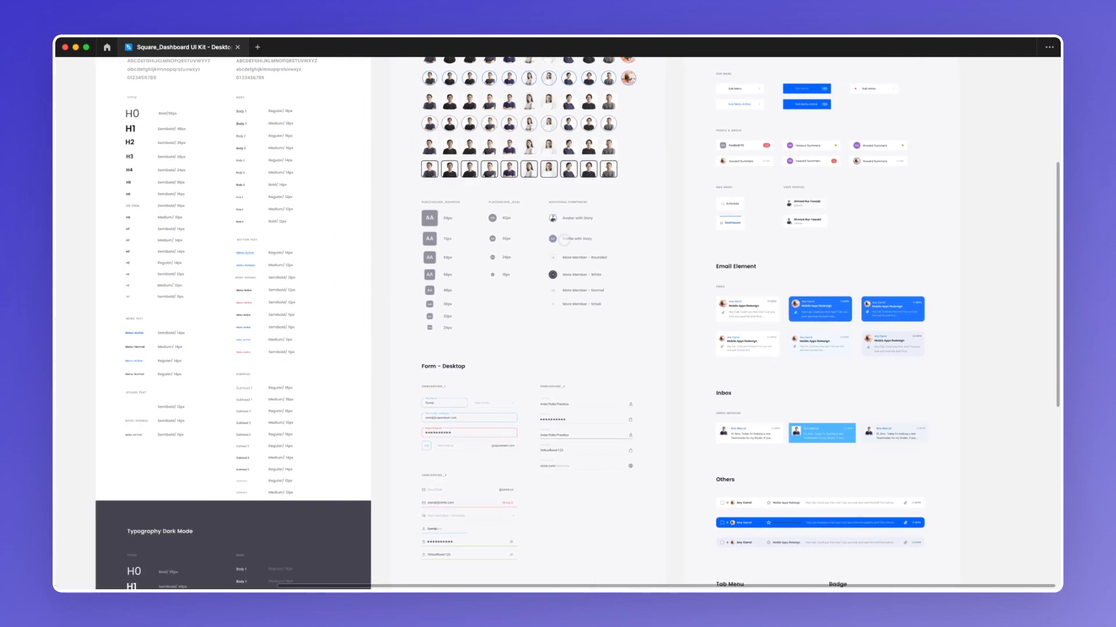
scroll("down", 3)
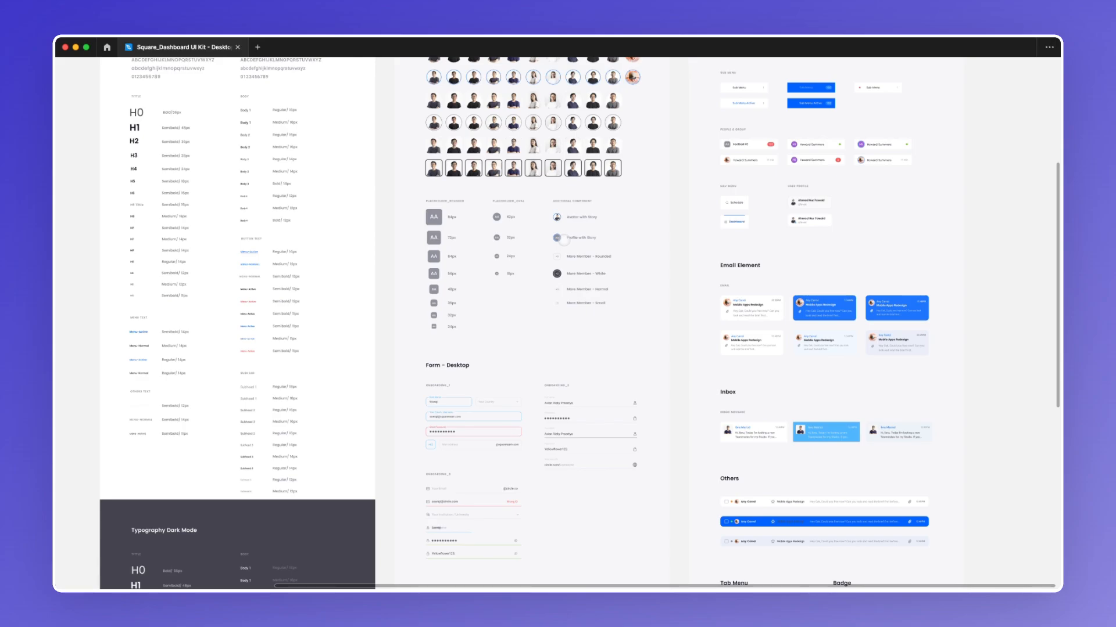
scroll("down", 3)
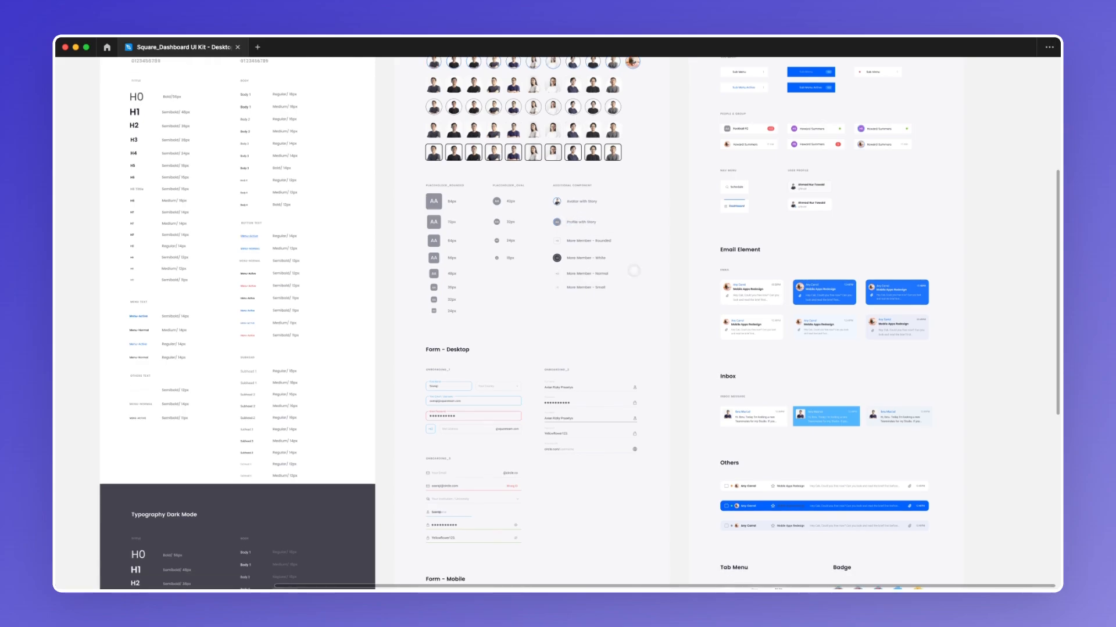
scroll("down", 3)
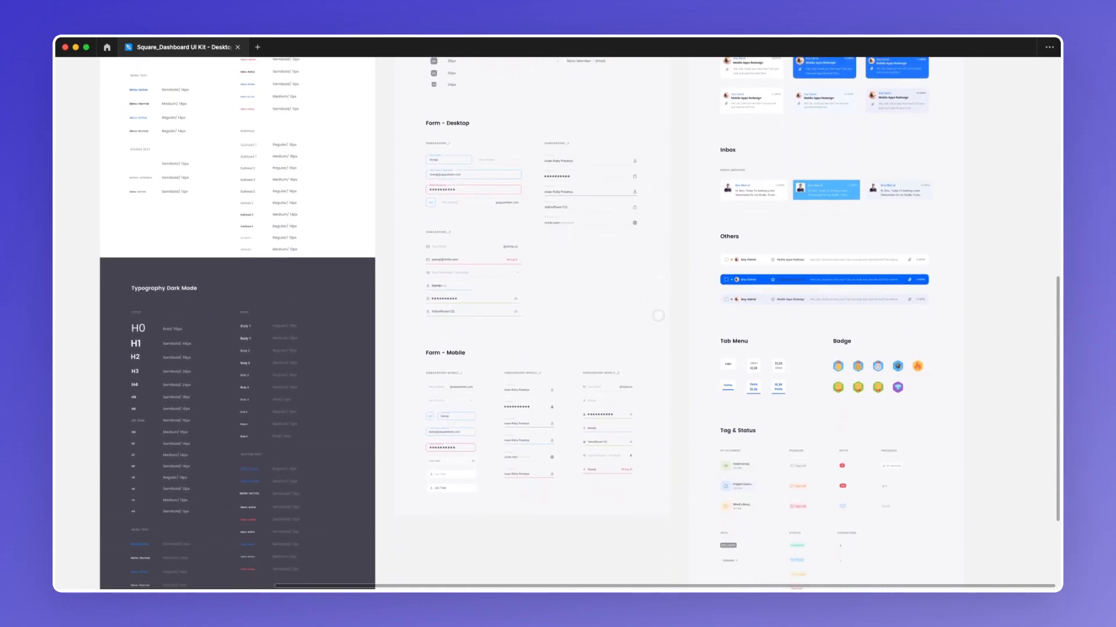
scroll("down", 3)
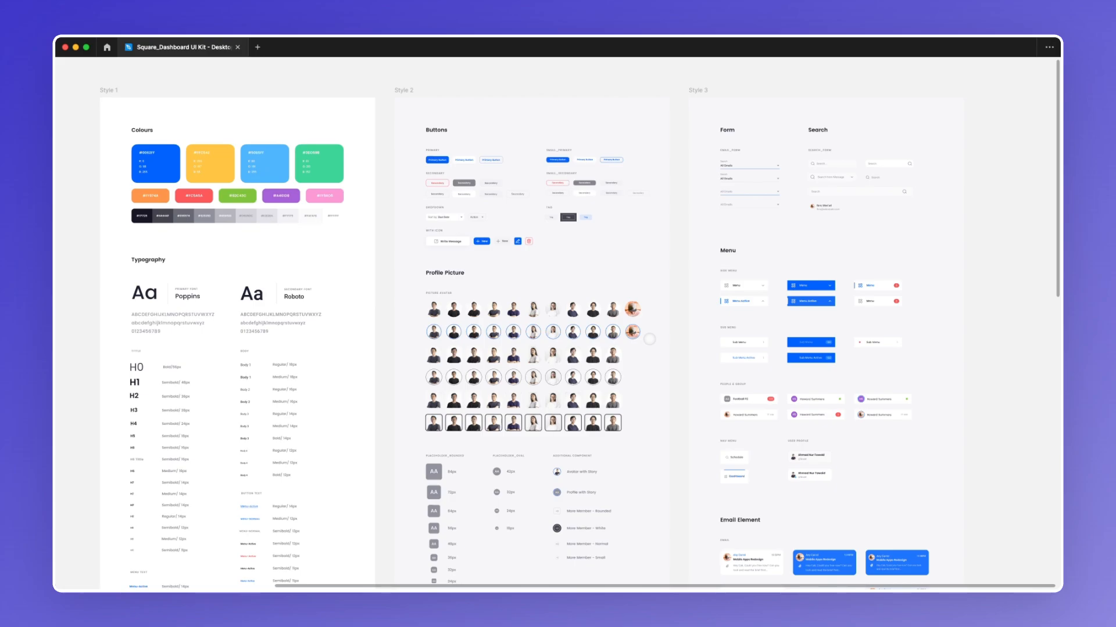
scroll("down", 3)
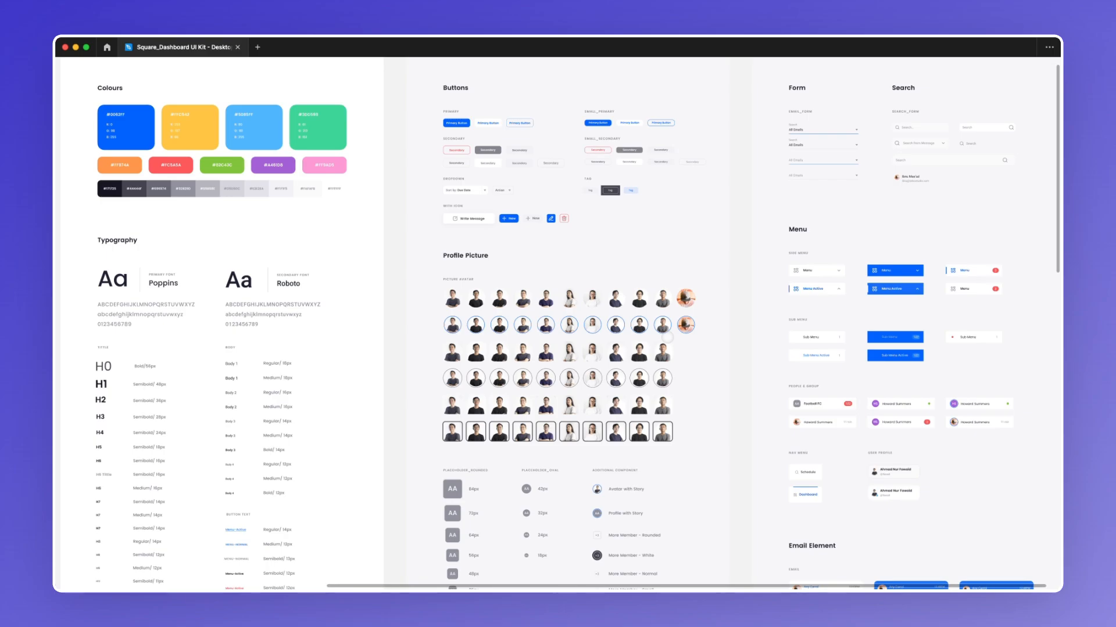
scroll("down", 3)
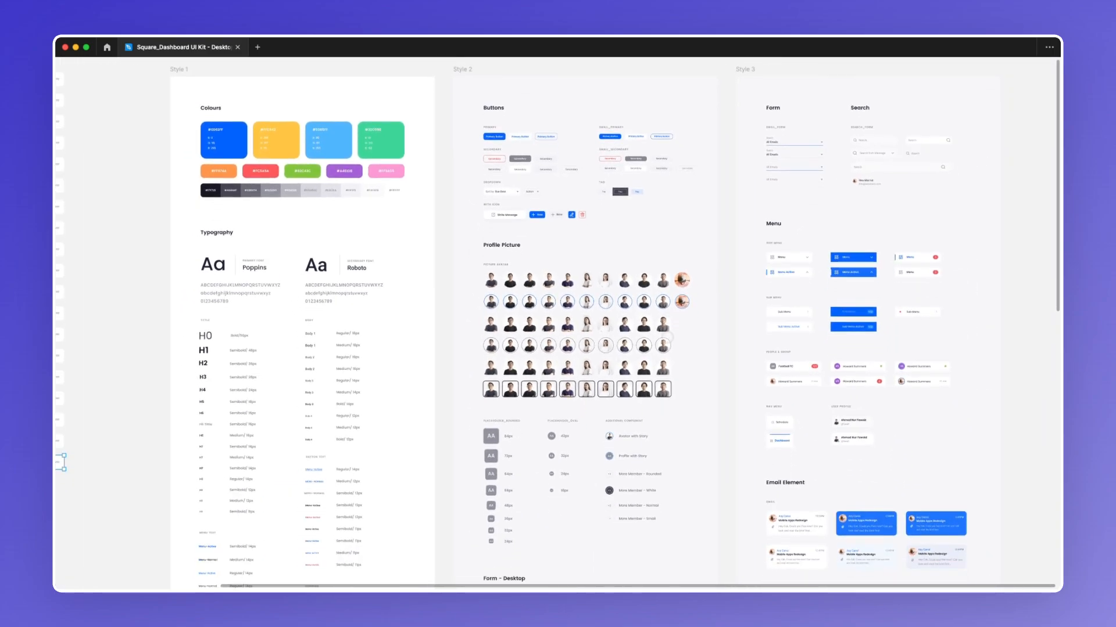
scroll("down", 3)
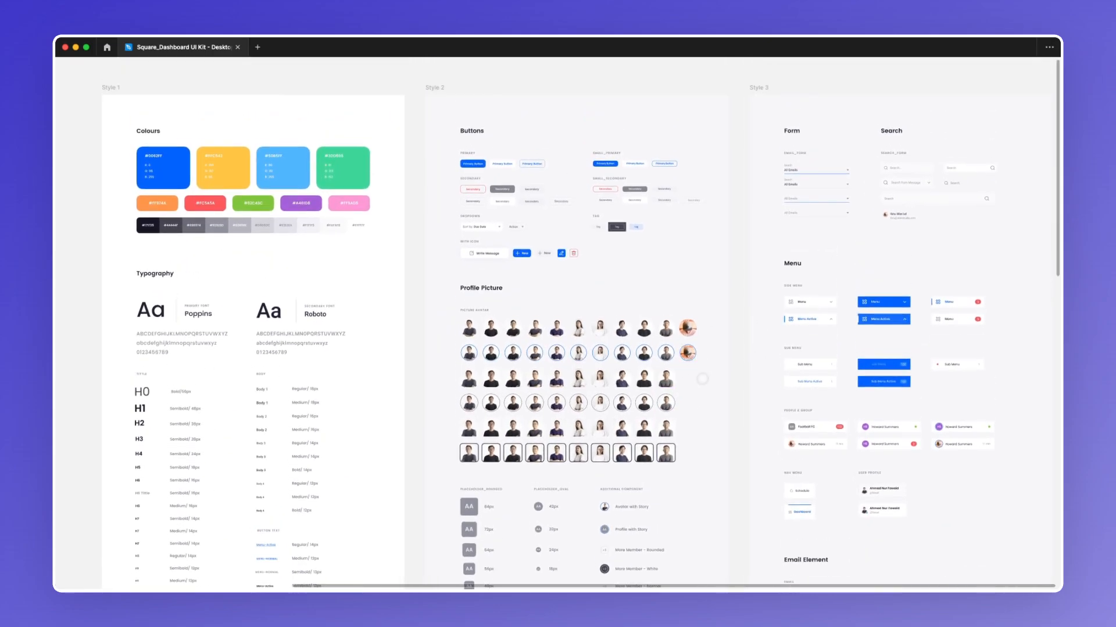
scroll("down", 3)
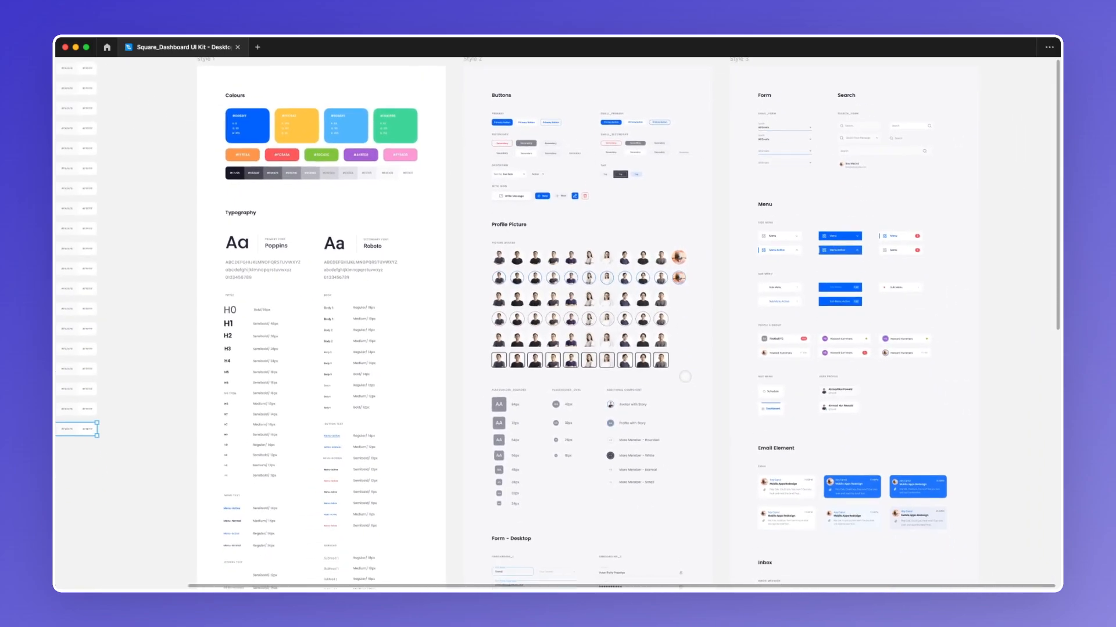
scroll("down", 3)
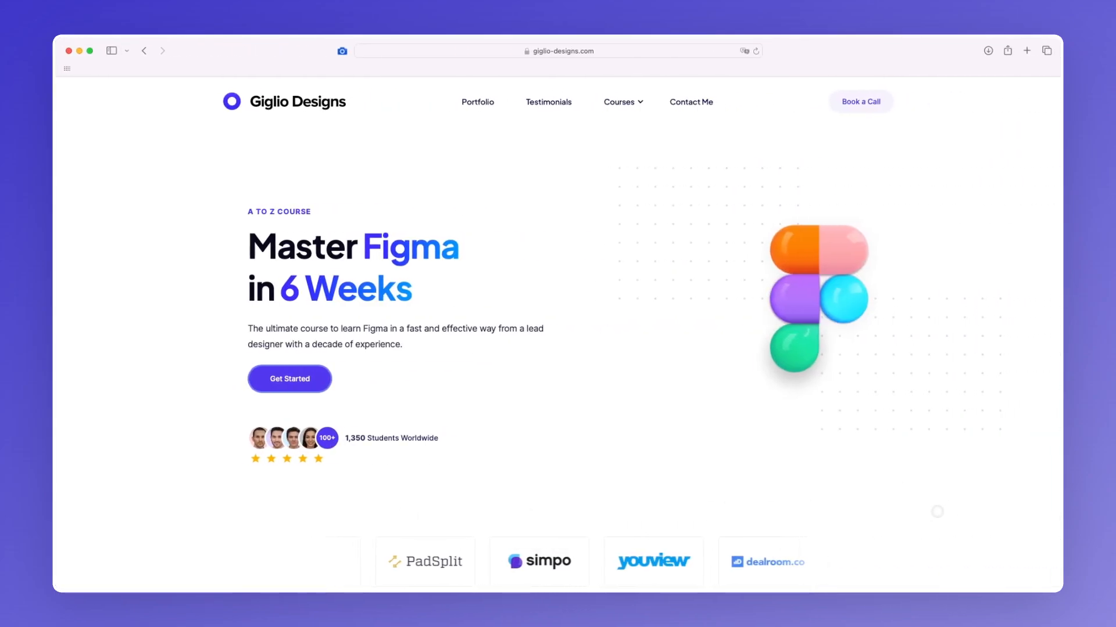
scroll("down", 3)
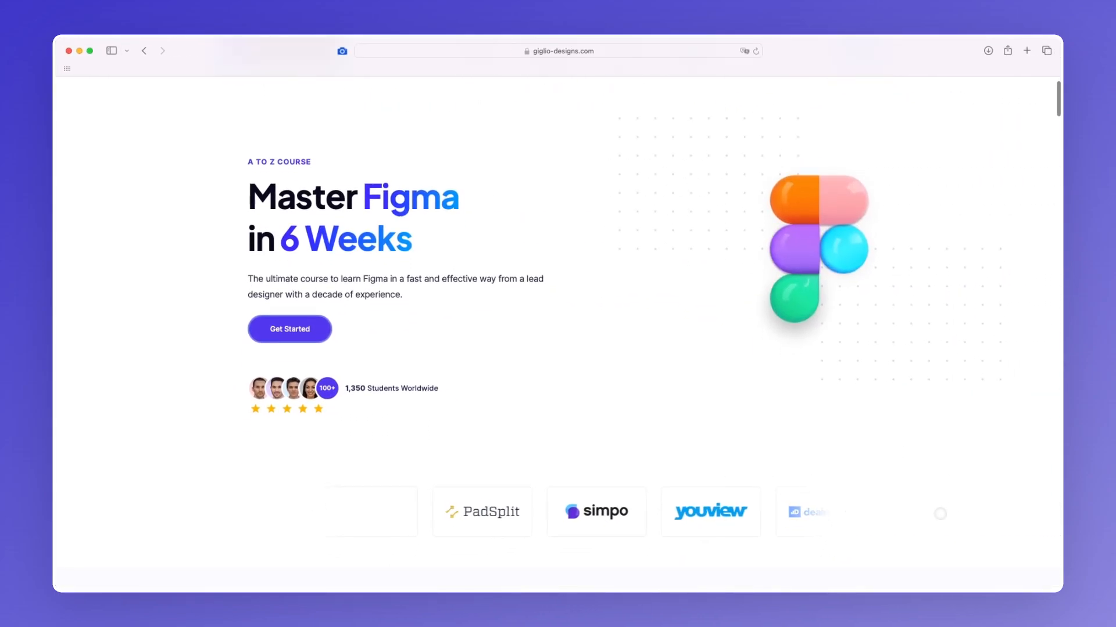
scroll("down", 3)
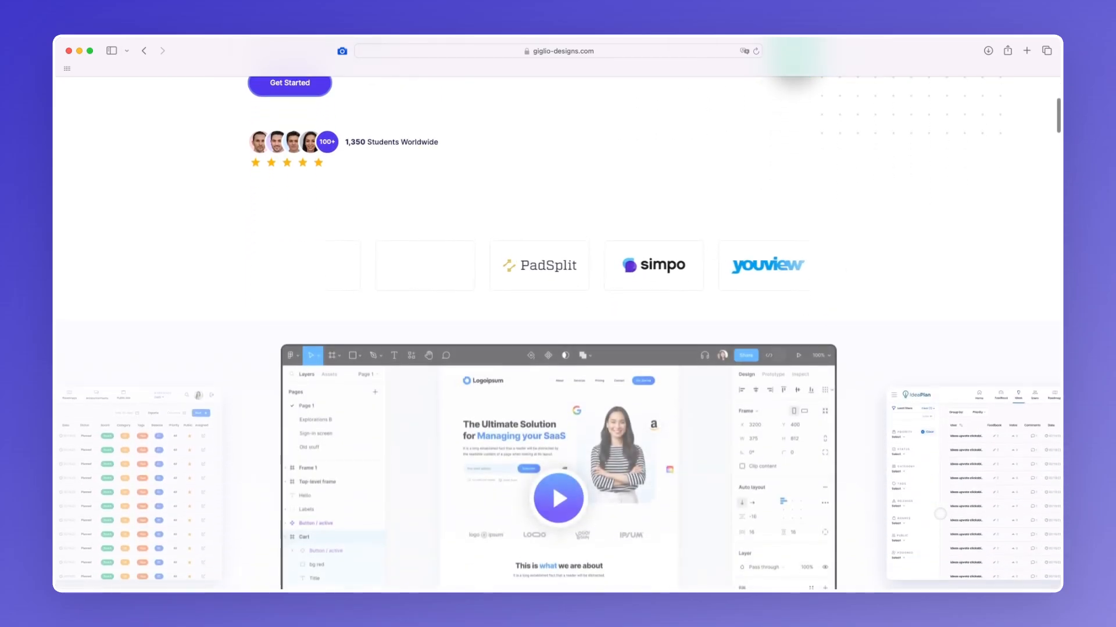
scroll("down", 3)
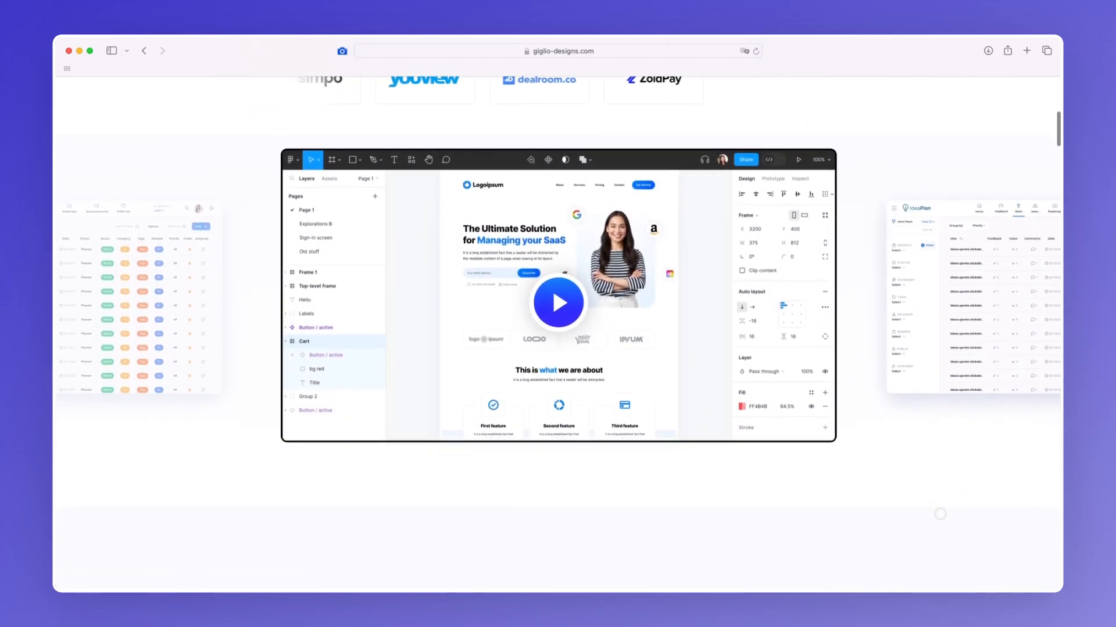
scroll("down", 3)
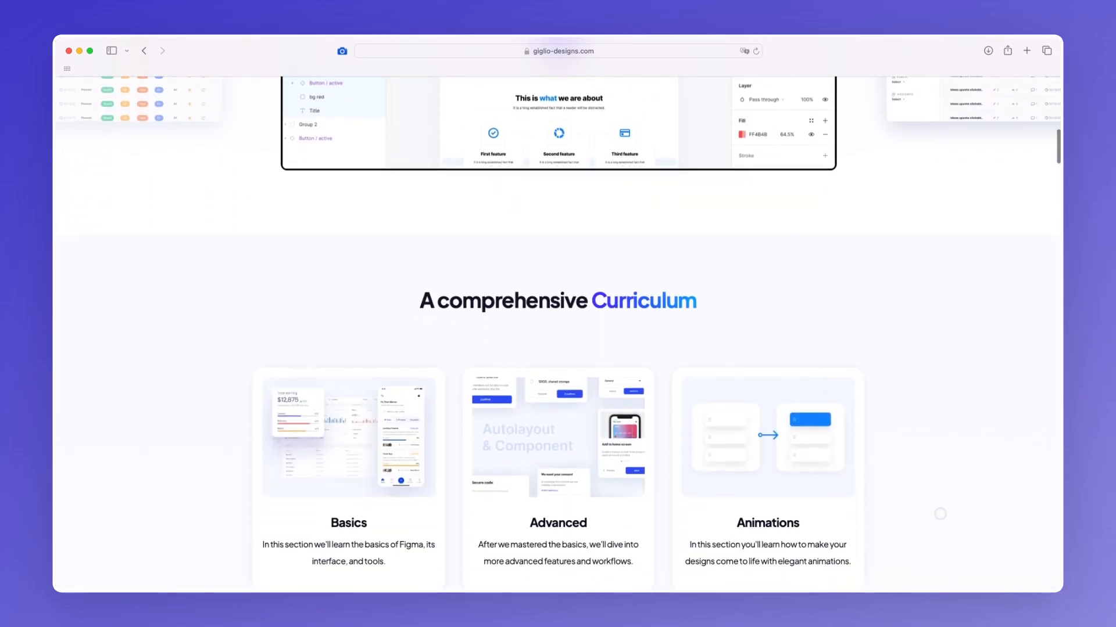
scroll("down", 3)
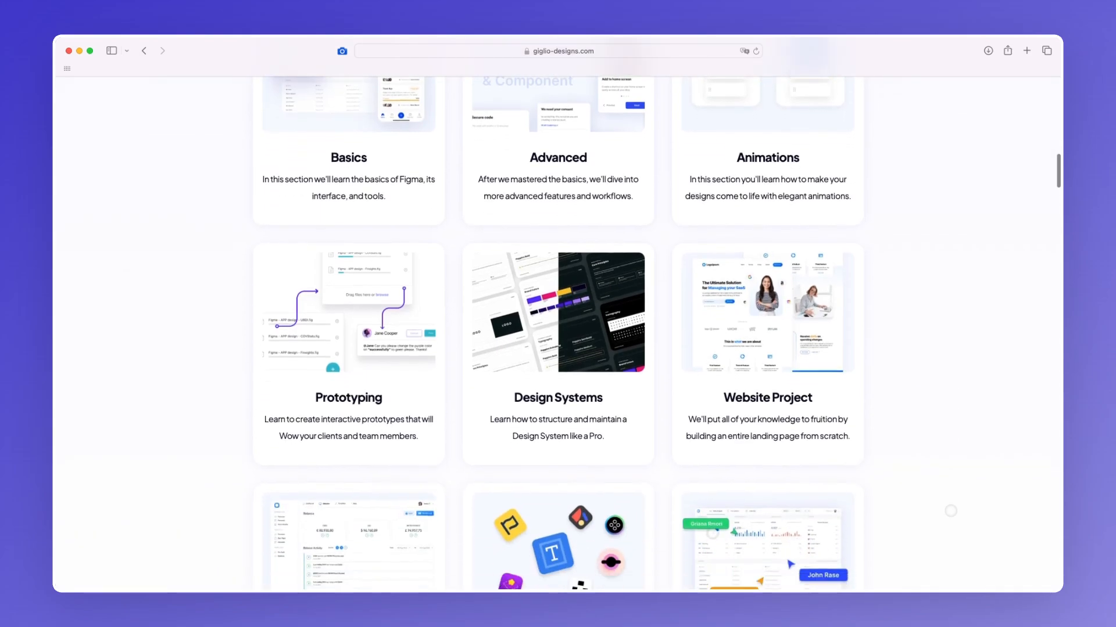
scroll("down", 3)
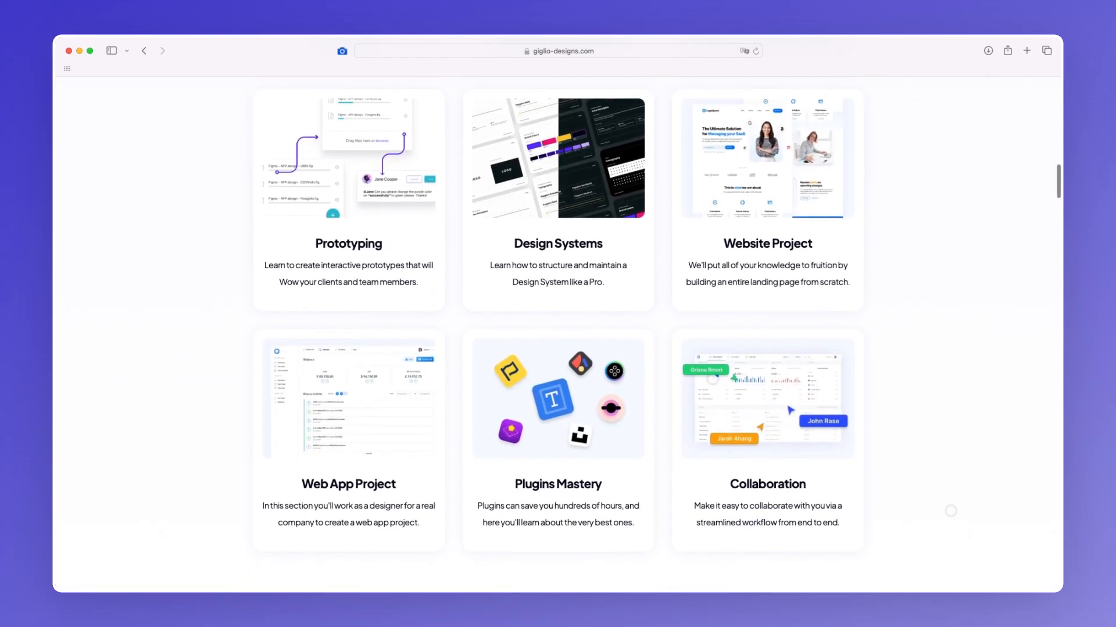
scroll("down", 3)
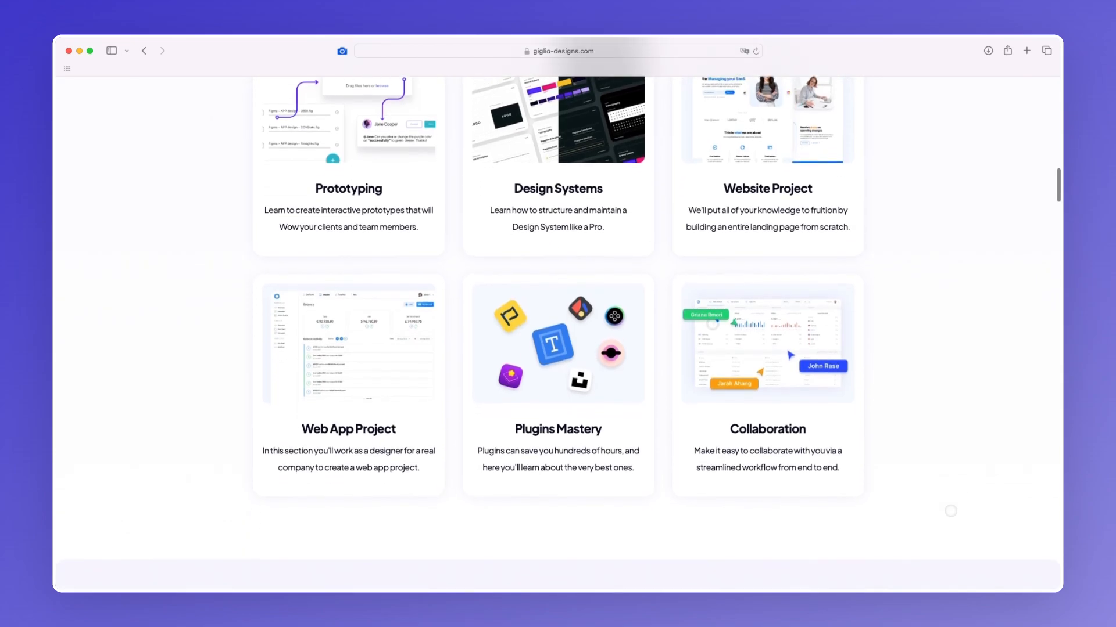
scroll("down", 3)
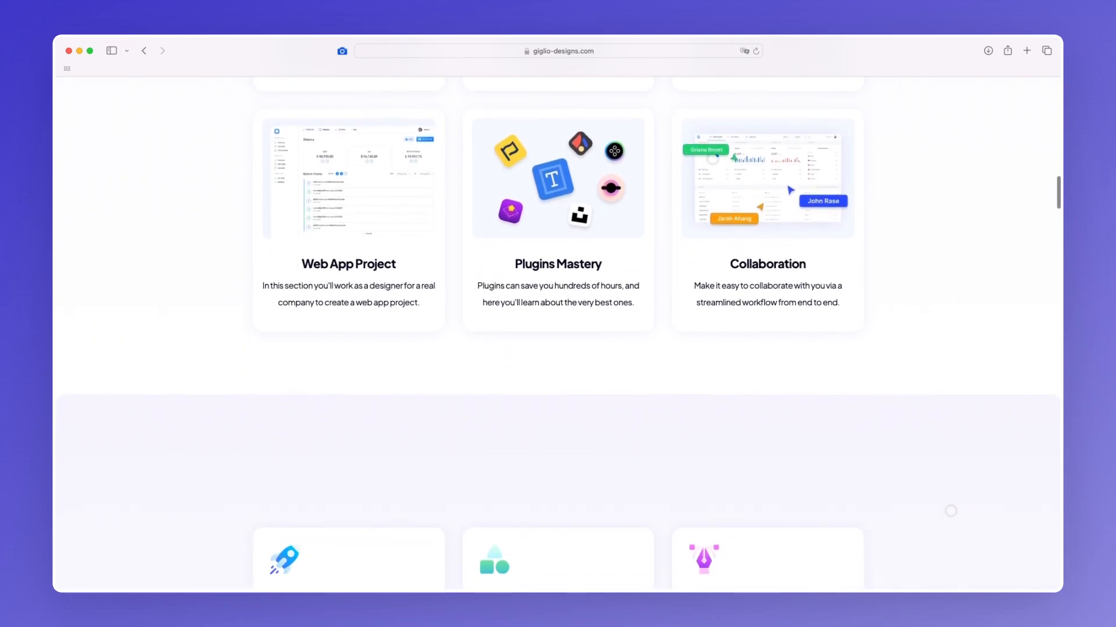
scroll("down", 3)
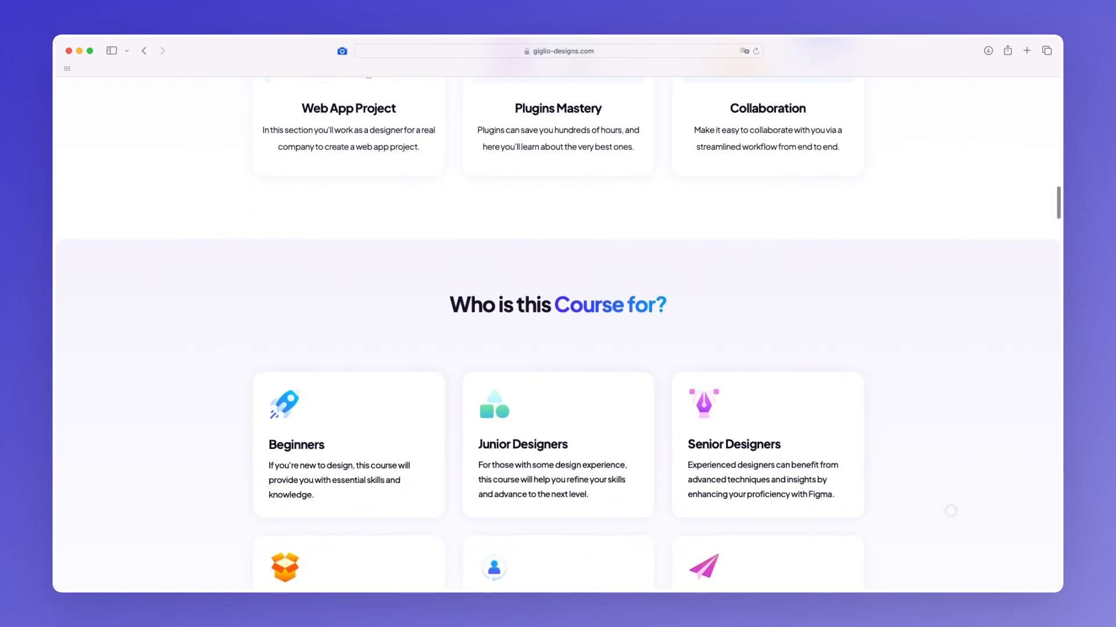
scroll("down", 3)
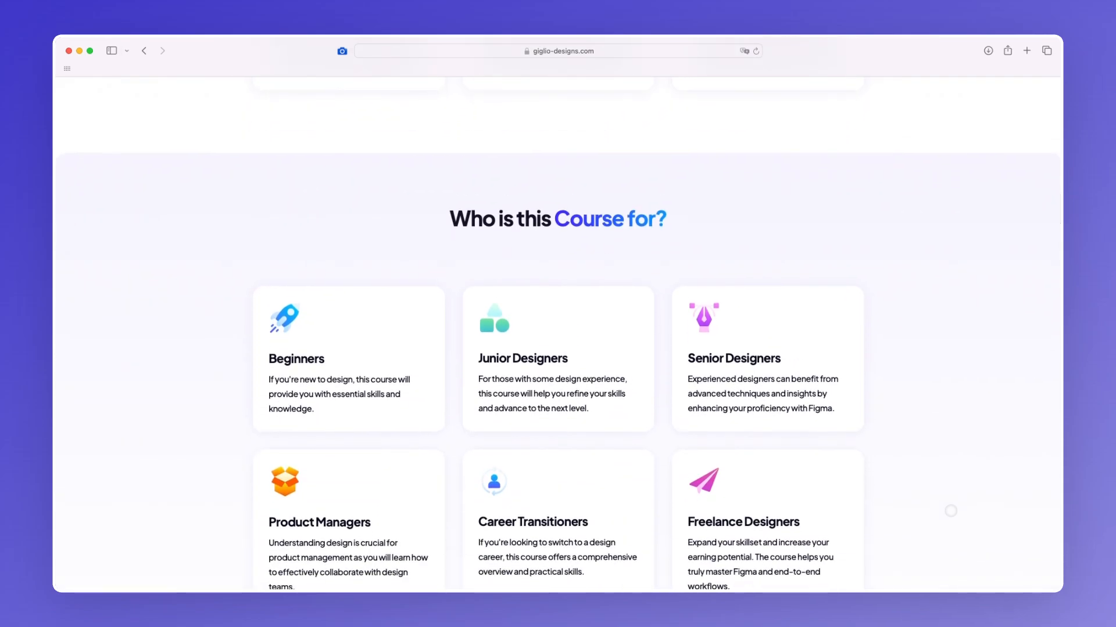
scroll("down", 3)
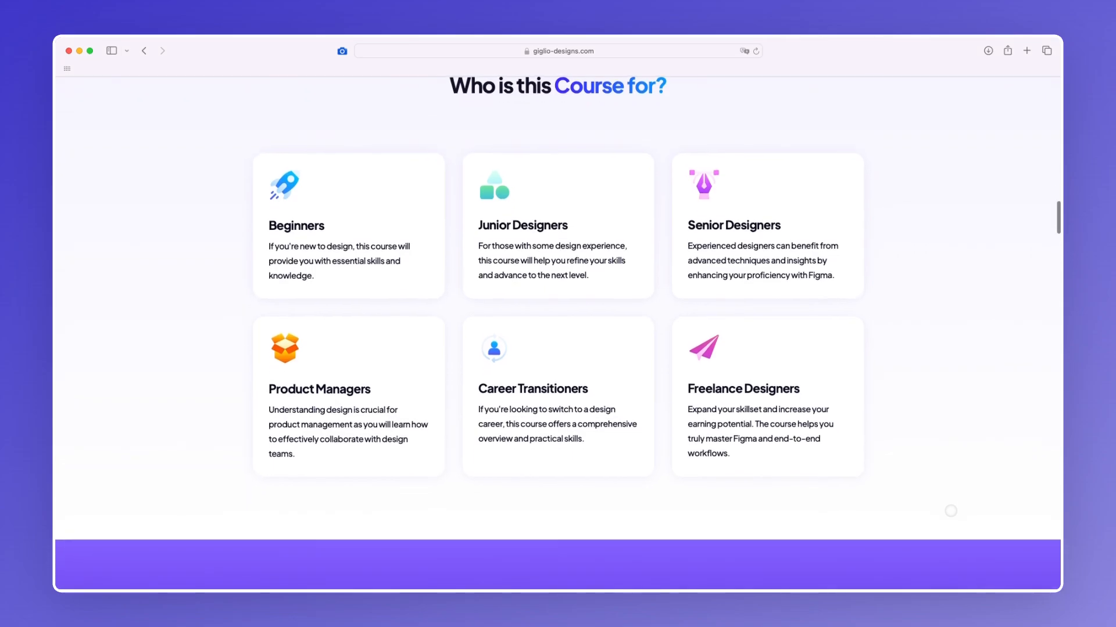
scroll("down", 3)
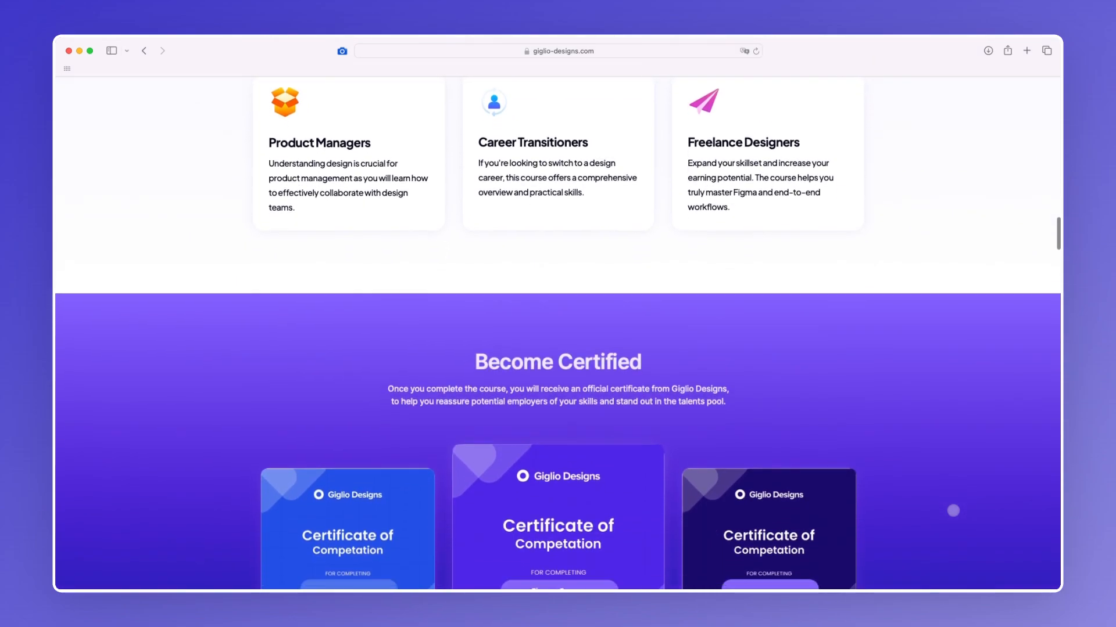
scroll("down", 3)
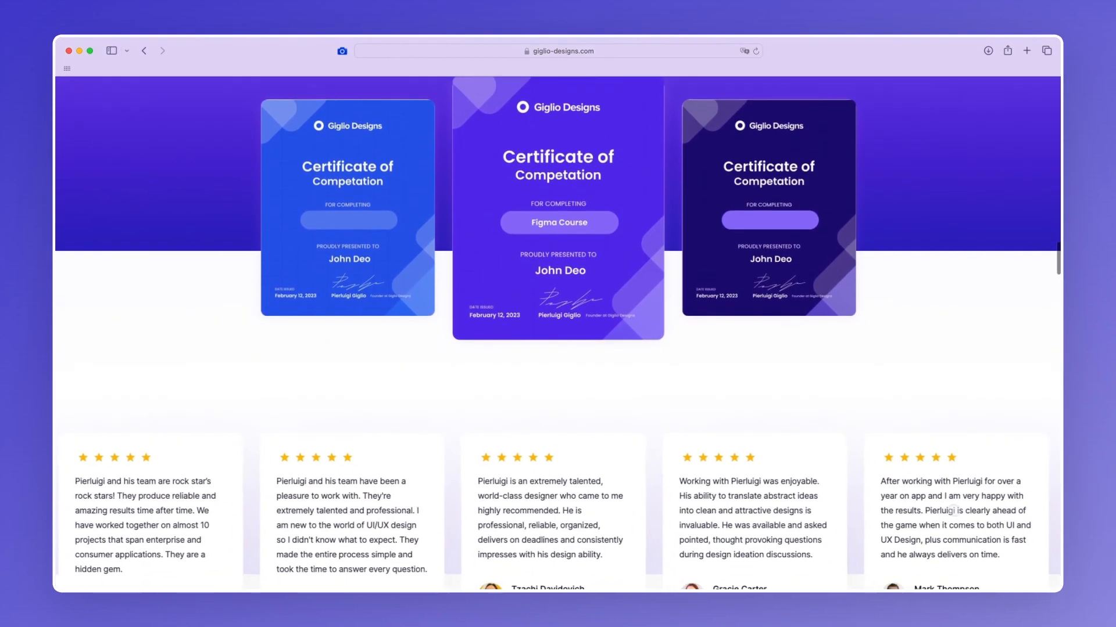
scroll("down", 3)
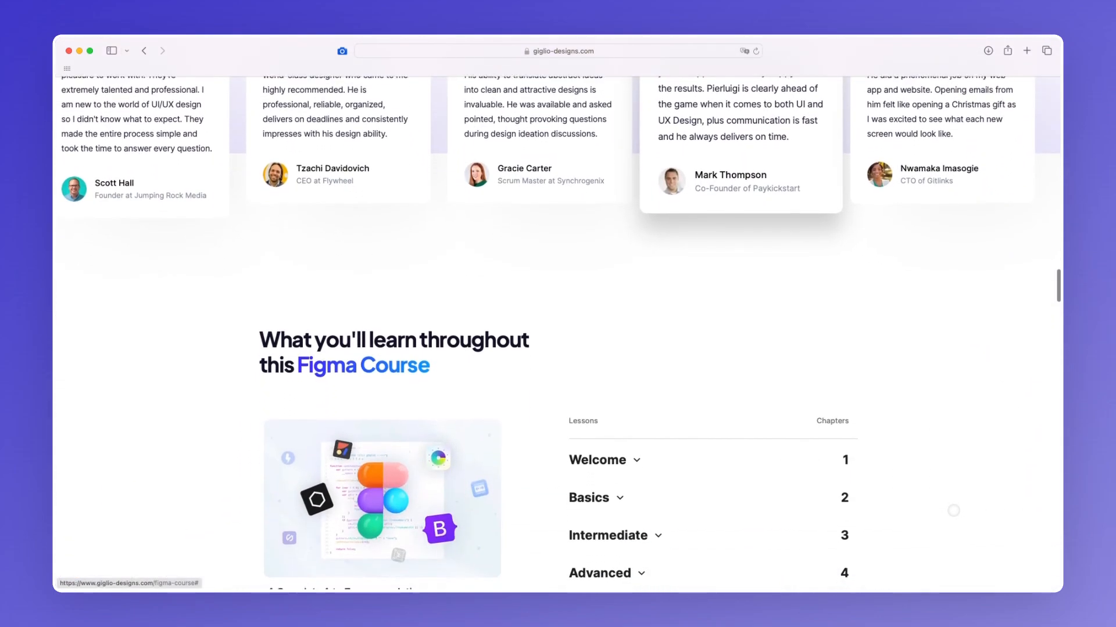
scroll("down", 3)
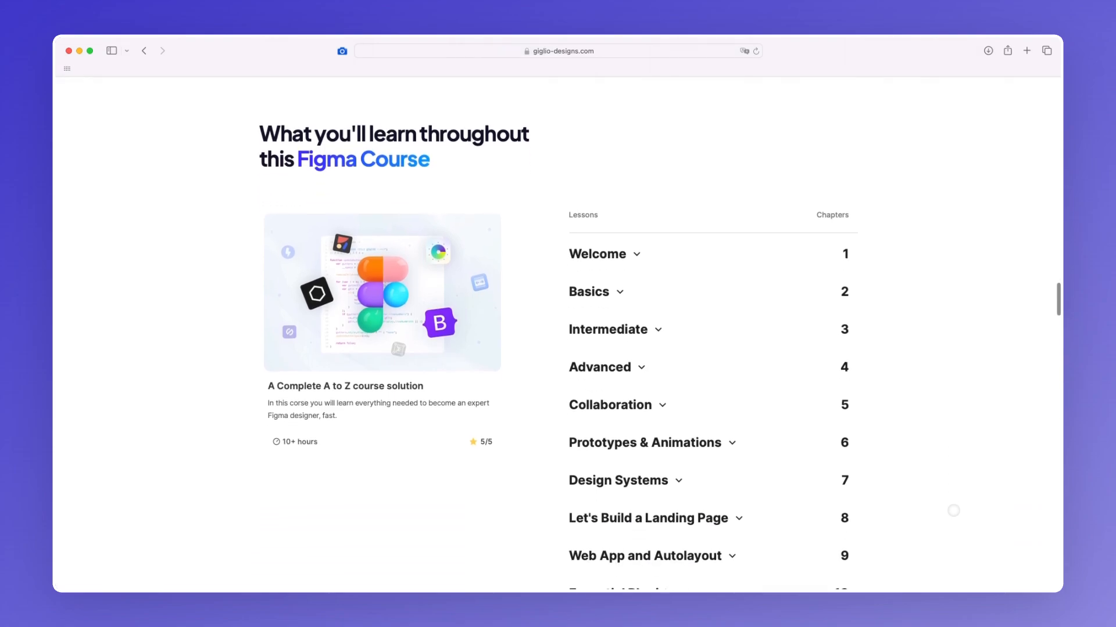
scroll("down", 3)
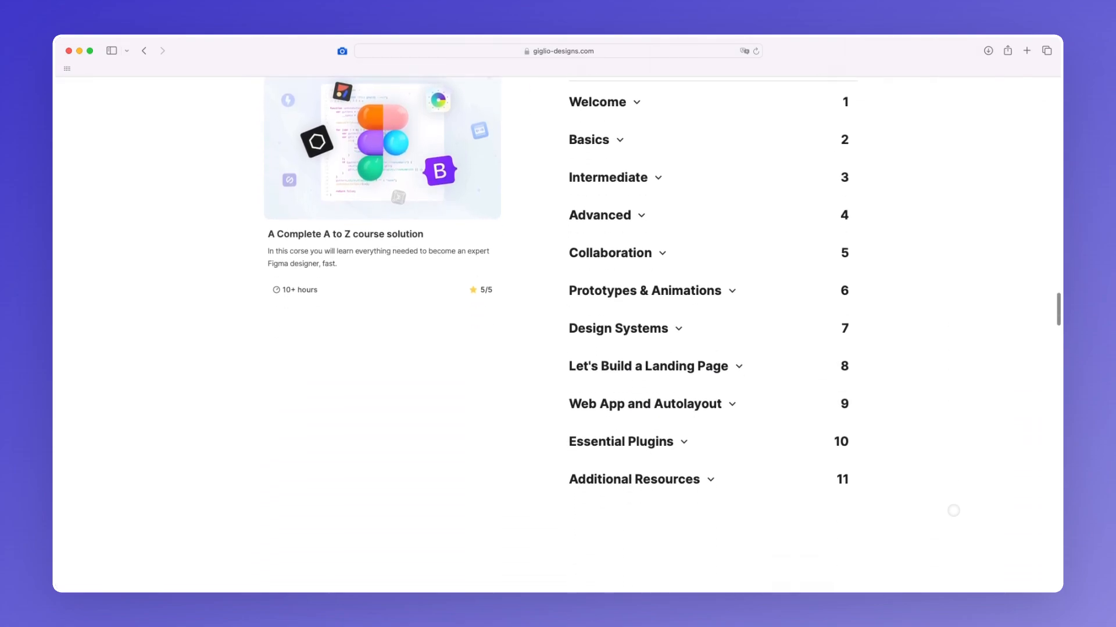
scroll("down", 3)
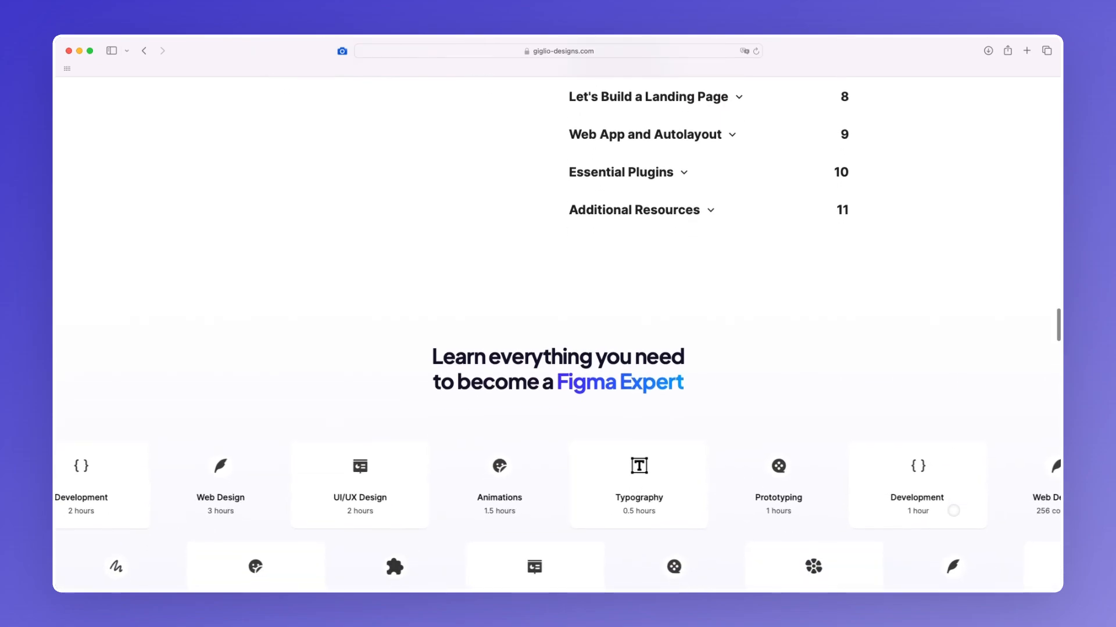
scroll("down", 3)
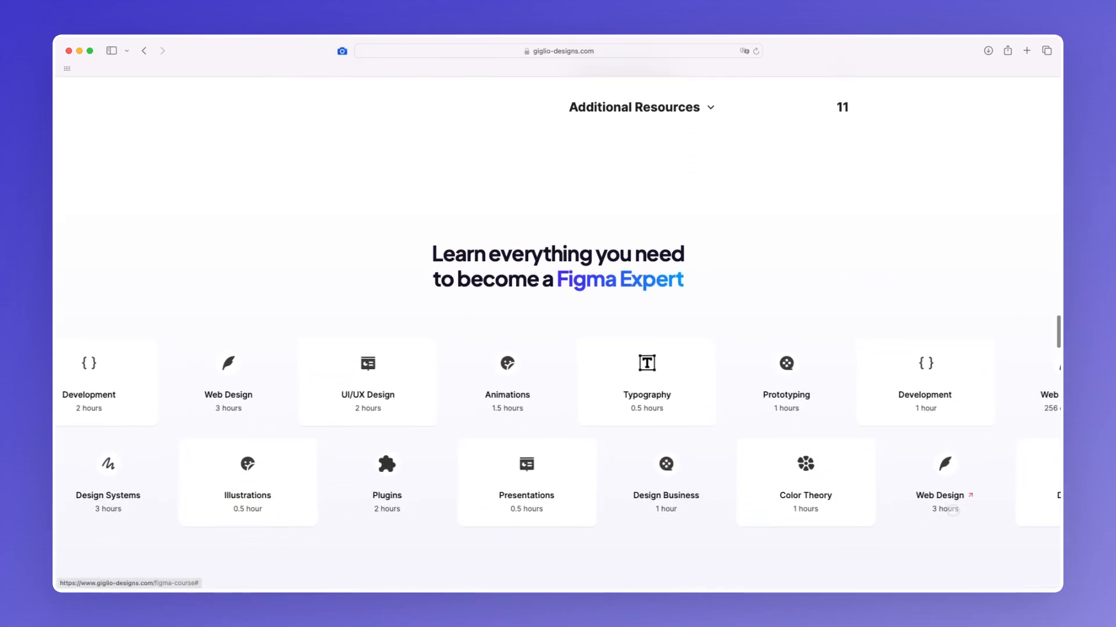
scroll("down", 3)
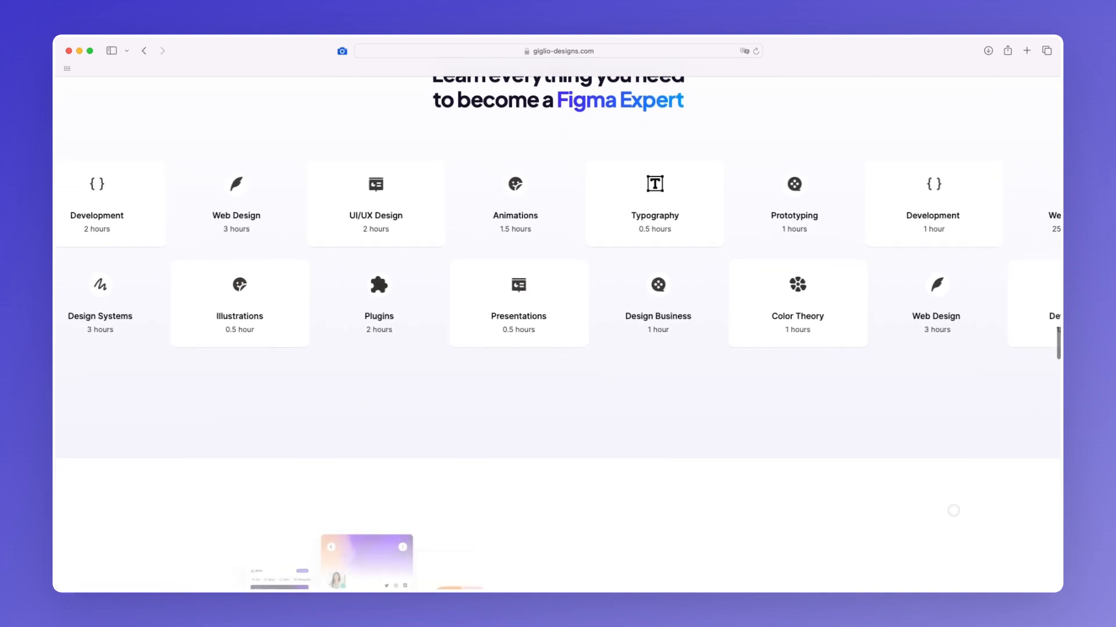
scroll("down", 3)
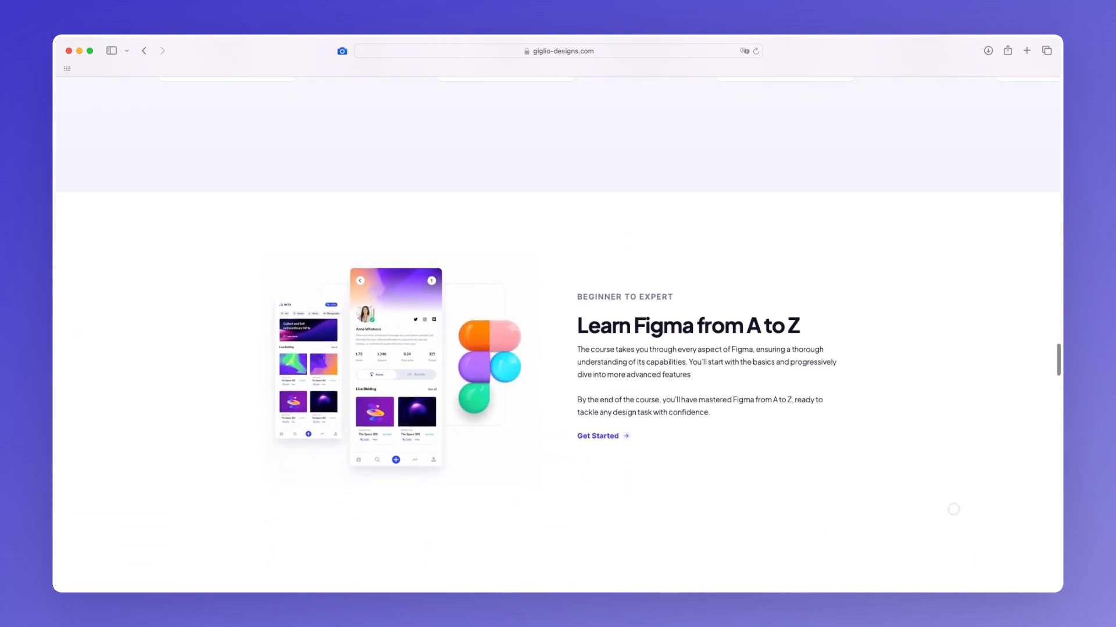
scroll("down", 3)
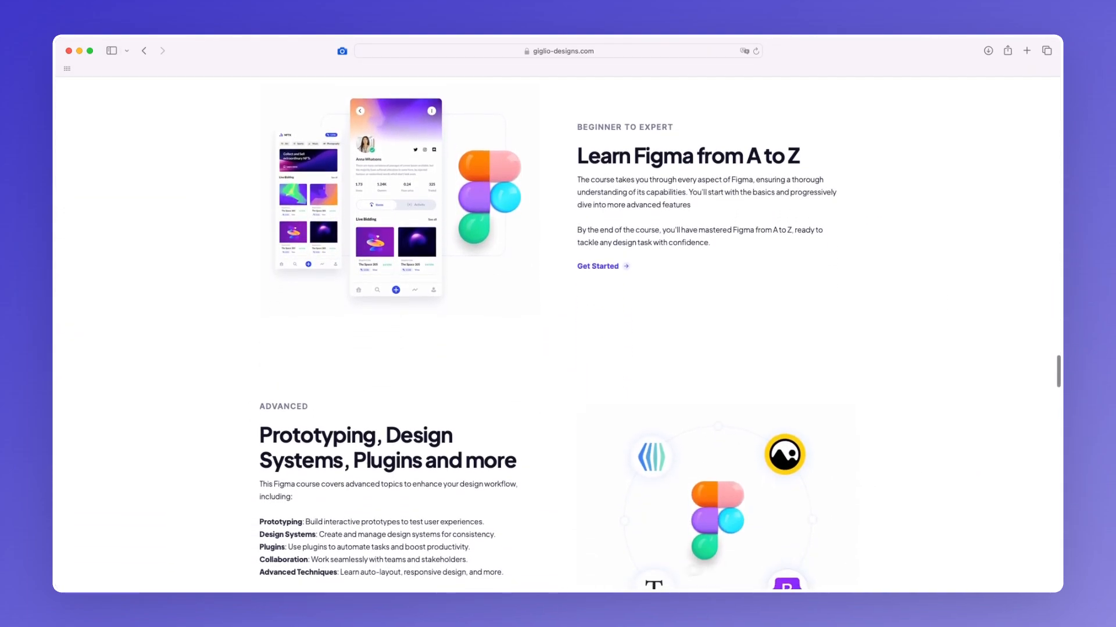